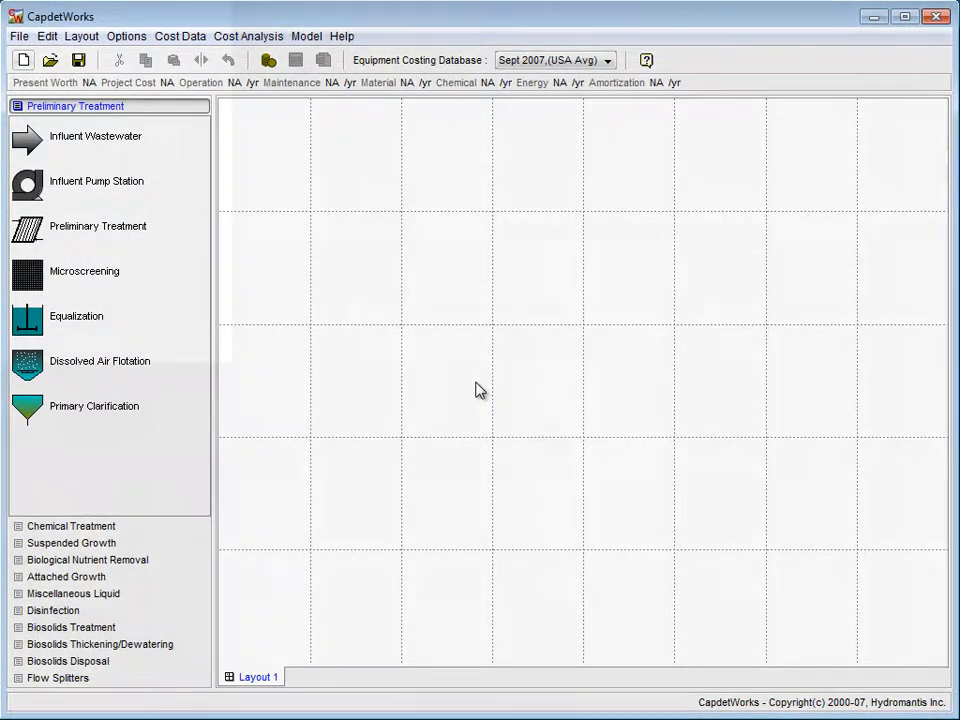
- Load the saved Tutorial 2 layout from the Layouts folder
click(14, 36)
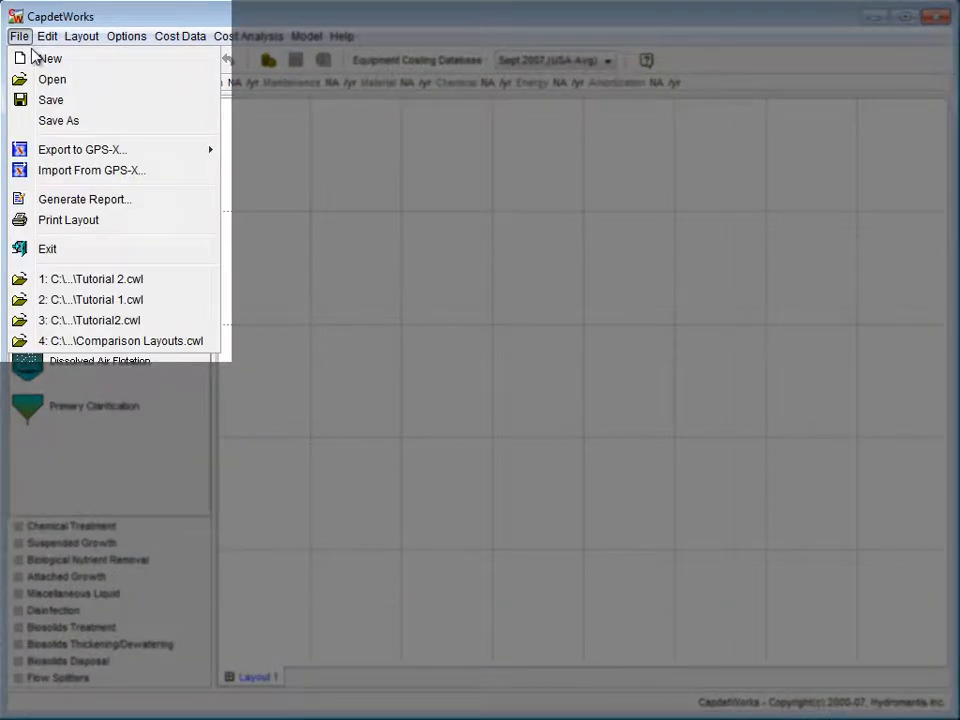
click(52, 80)
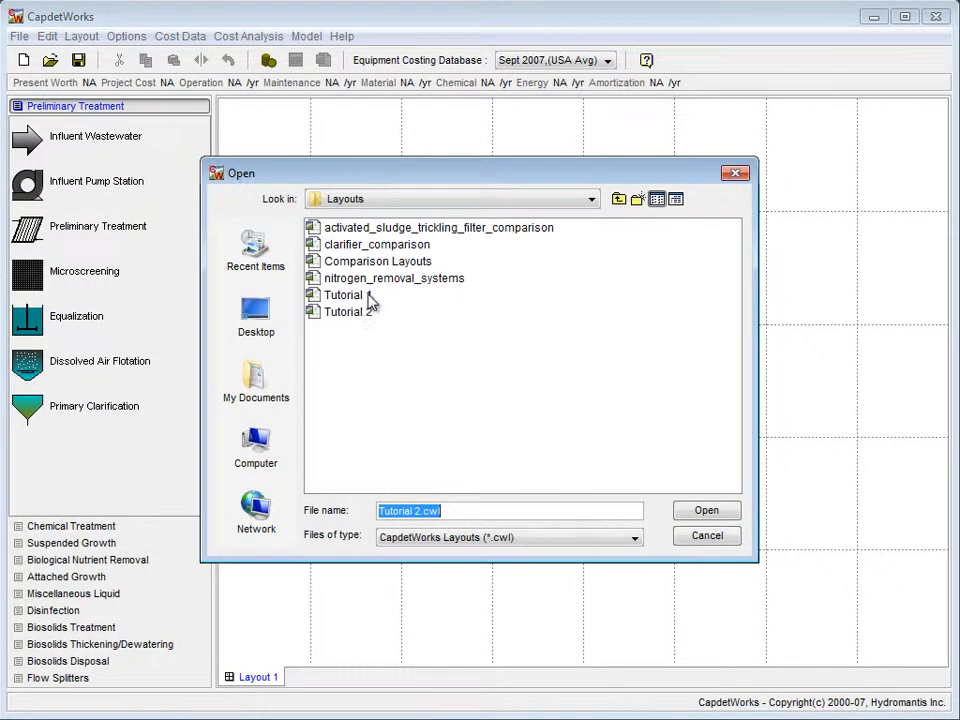
click(346, 312)
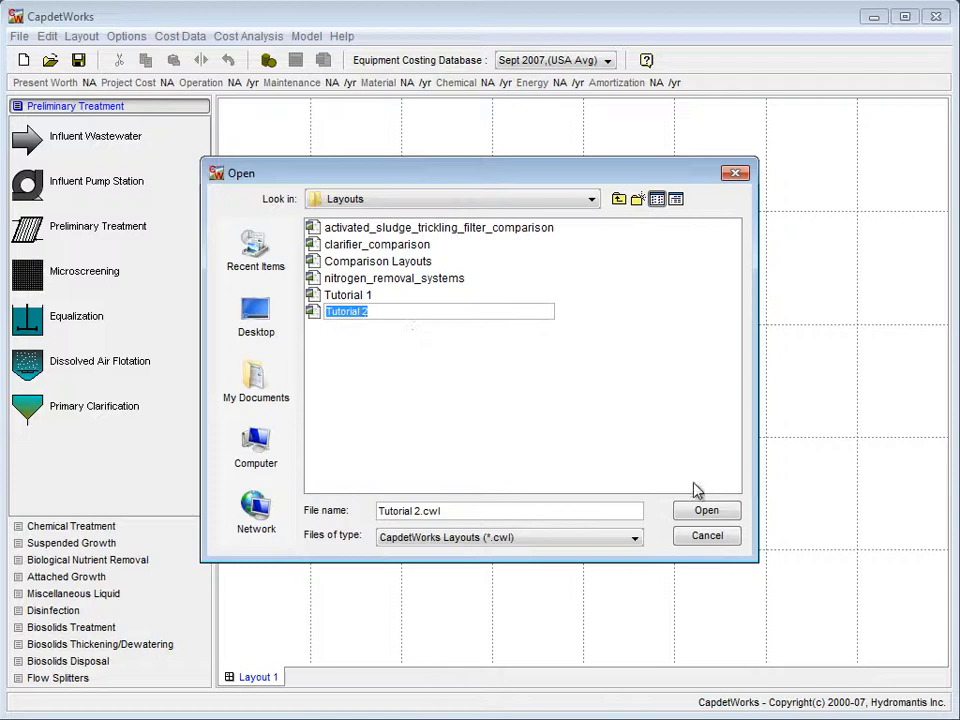
click(706, 510)
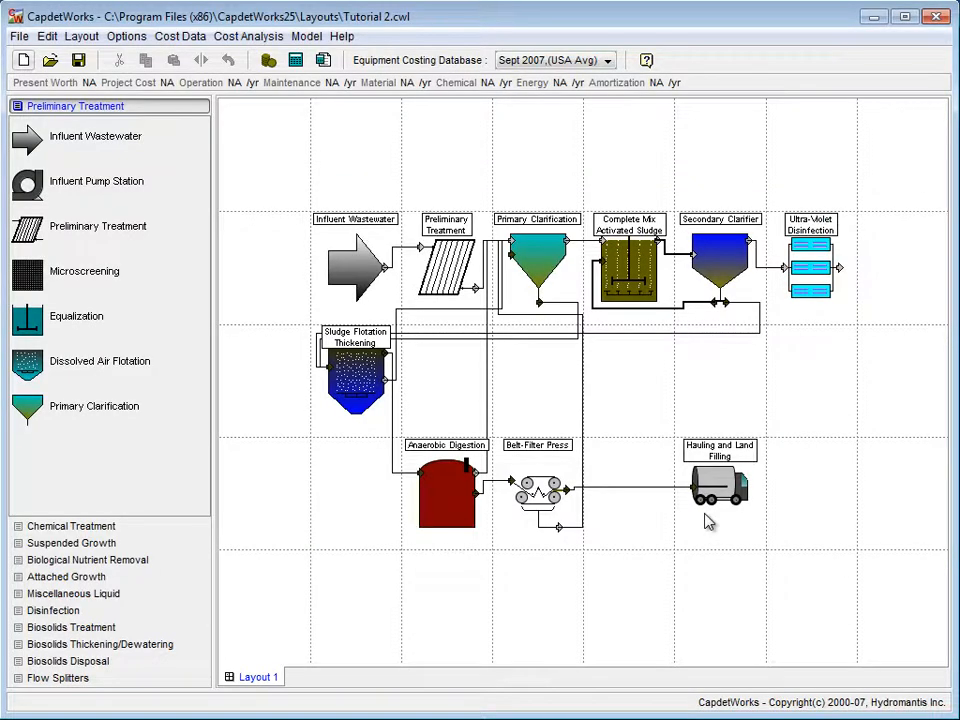
mouse_move(594, 100)
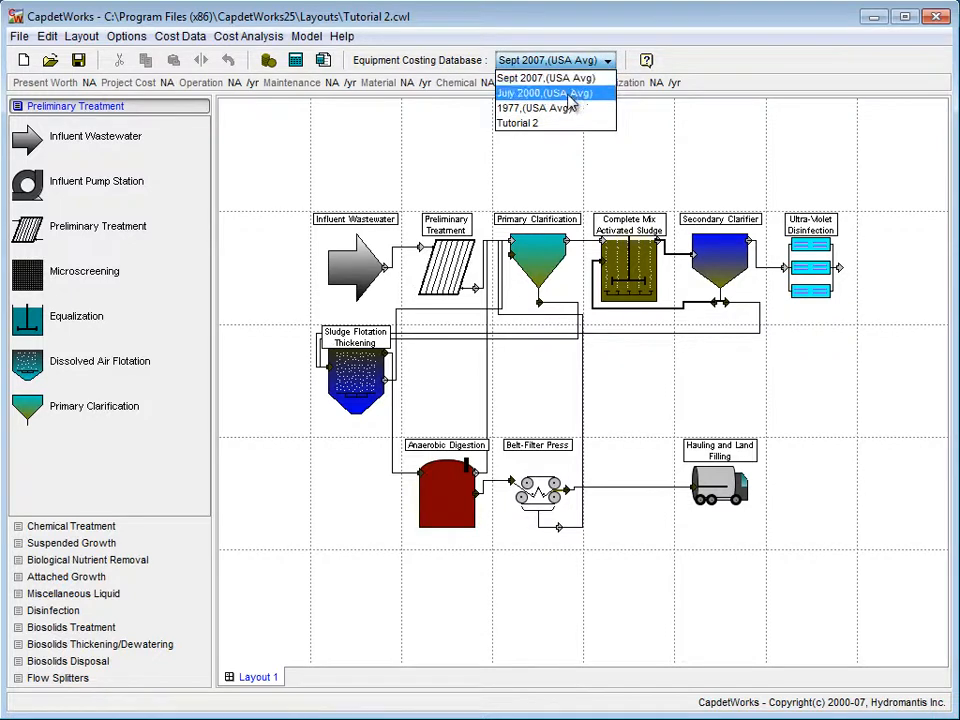
- Apply the Tutorial 2 equipment costing database and calculate the plant costs
click(520, 124)
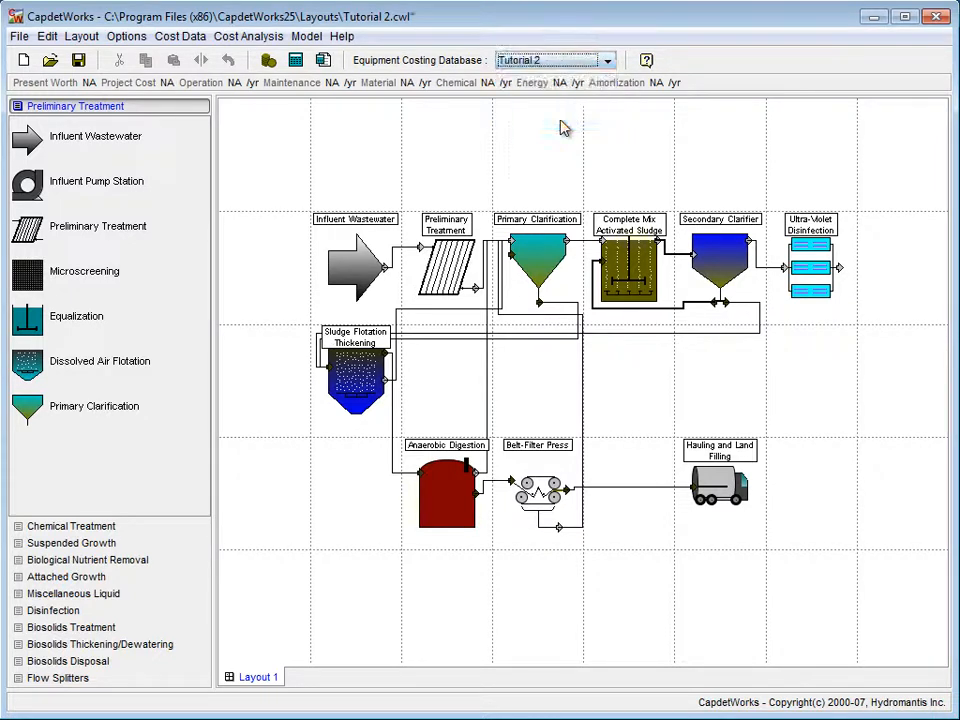
mouse_move(532, 130)
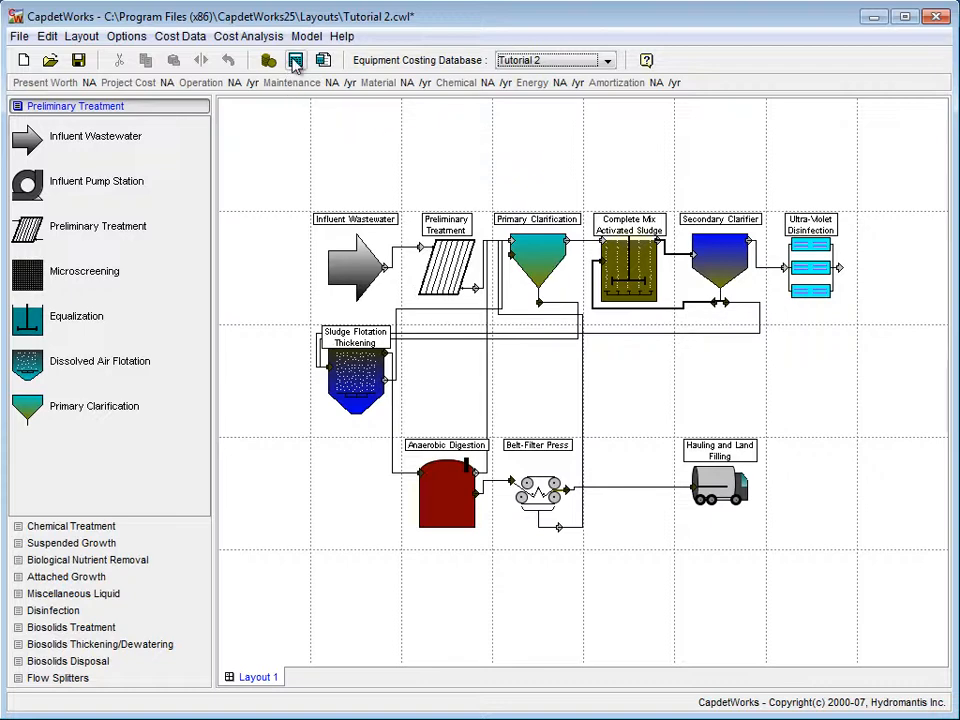
click(294, 60)
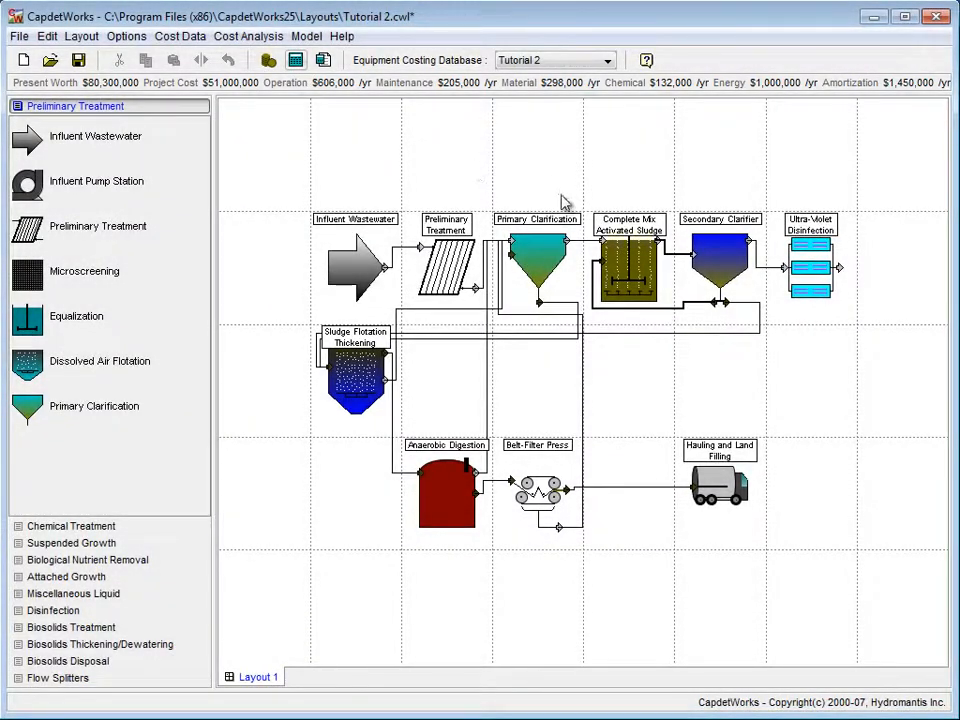
- Override the activated sludge design: 15 m tank width, 2 m excavation depth, 4 tanks, accepted
right_click(628, 270)
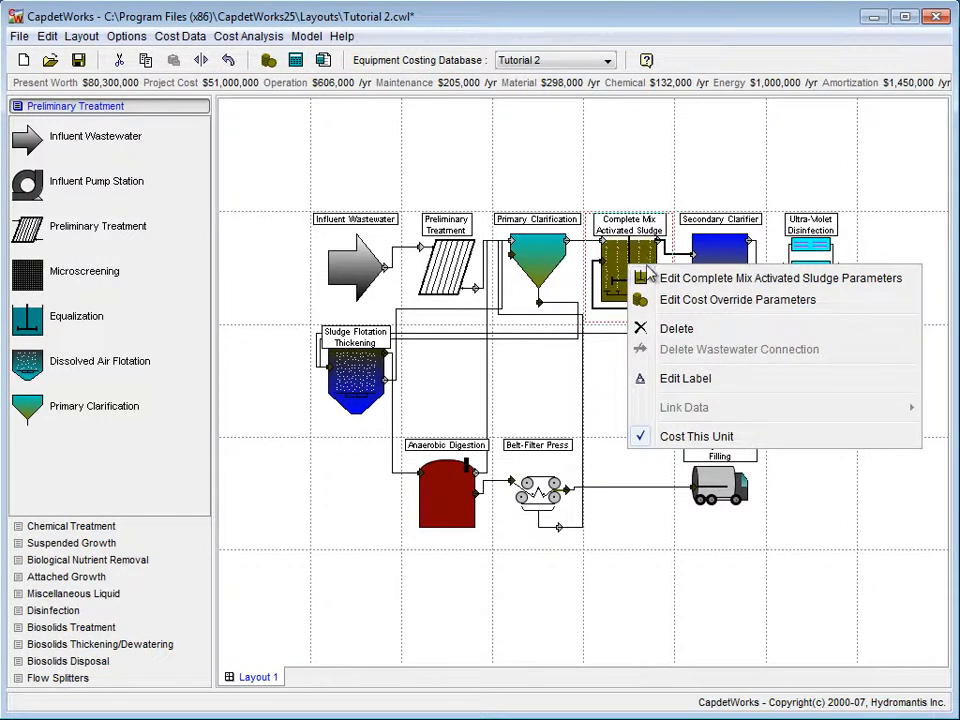
mouse_move(770, 278)
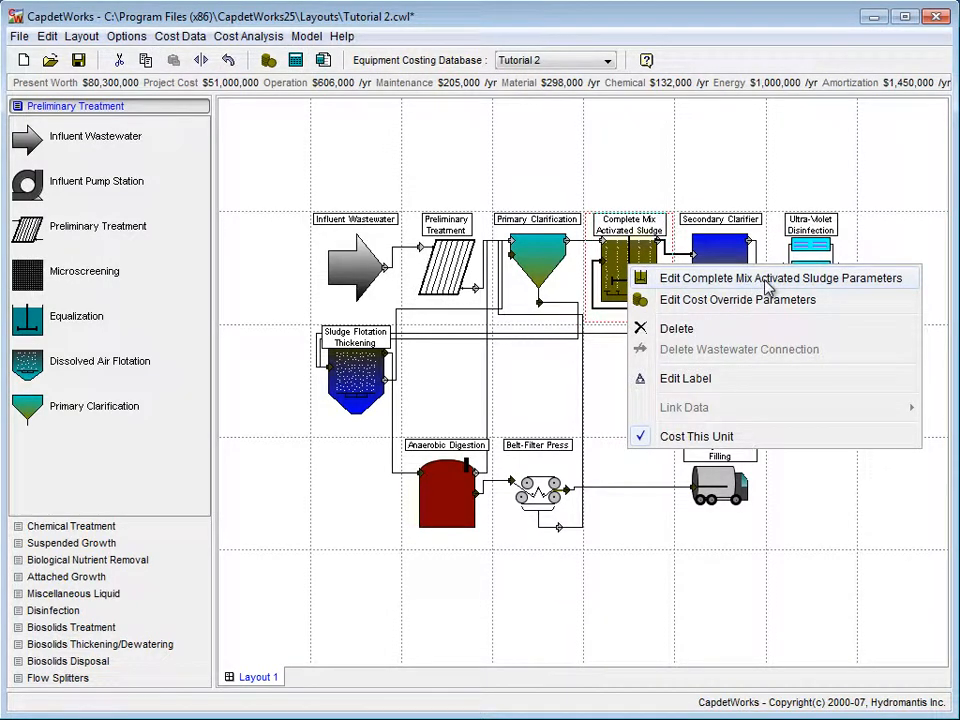
click(784, 278)
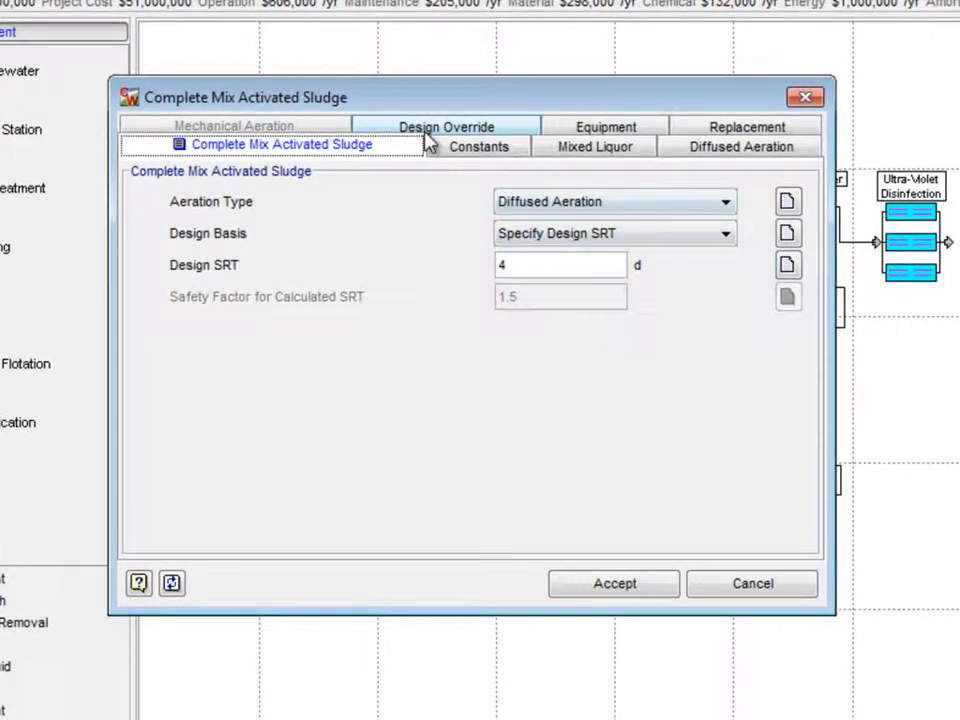
click(446, 126)
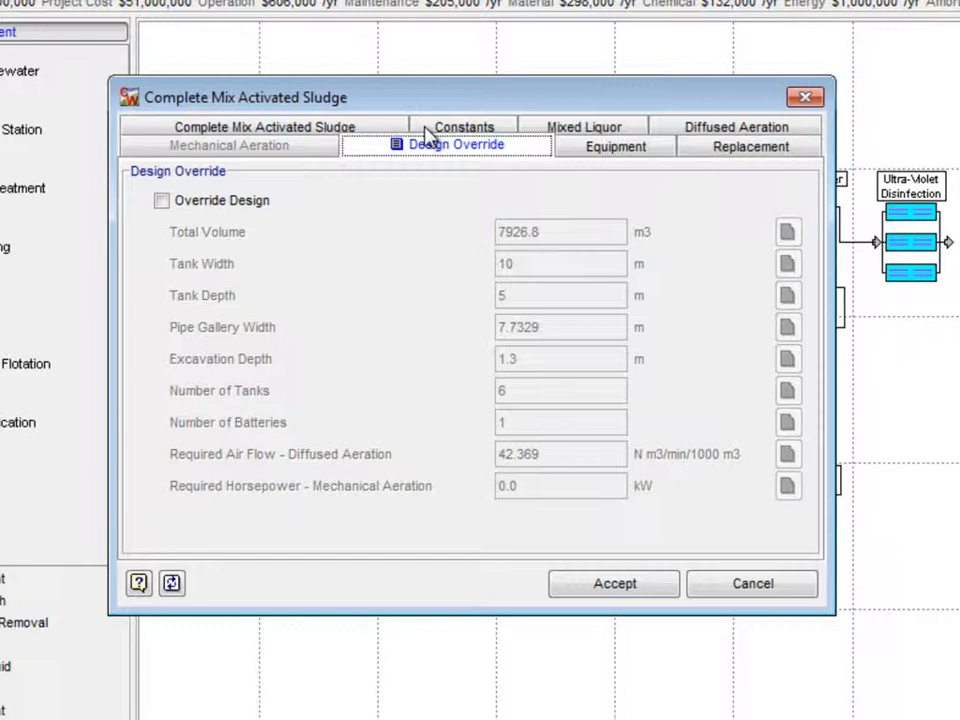
mouse_move(188, 204)
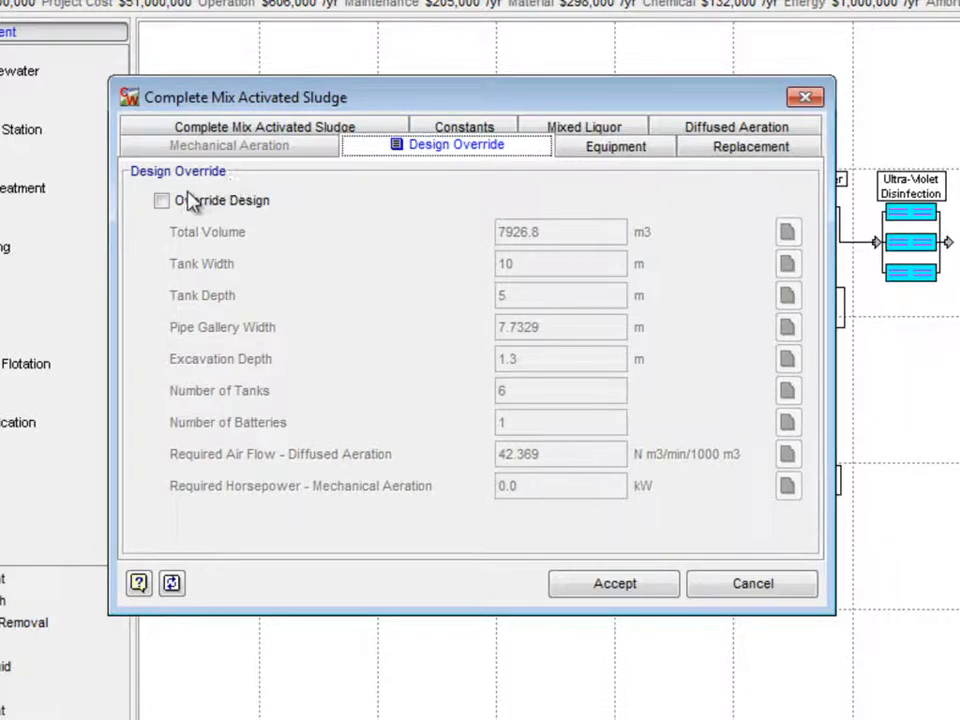
click(160, 200)
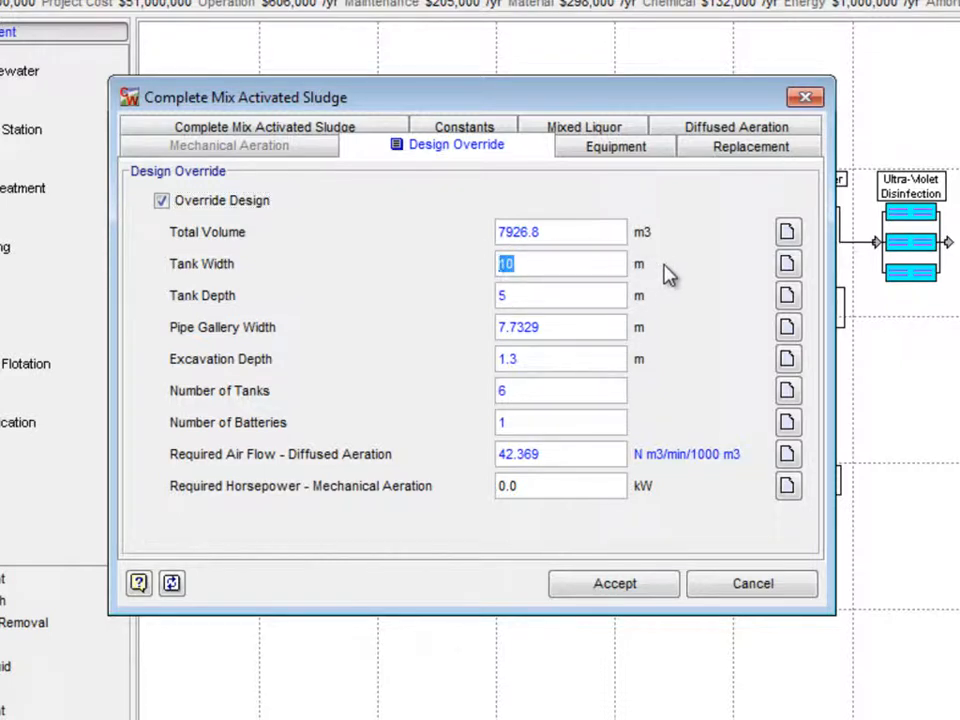
text(15)
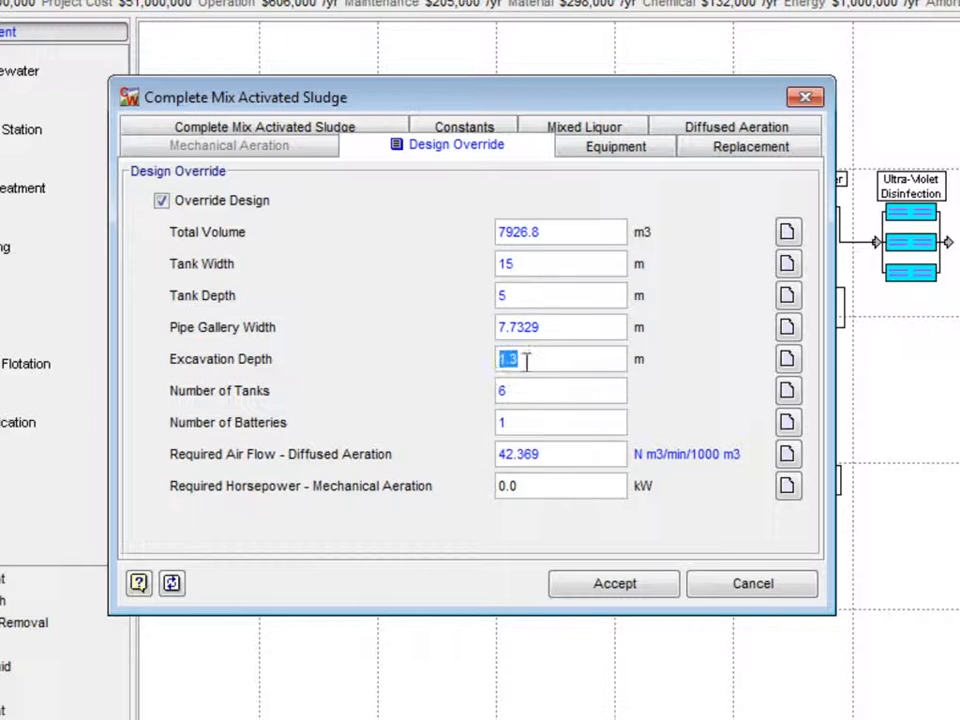
text(2)
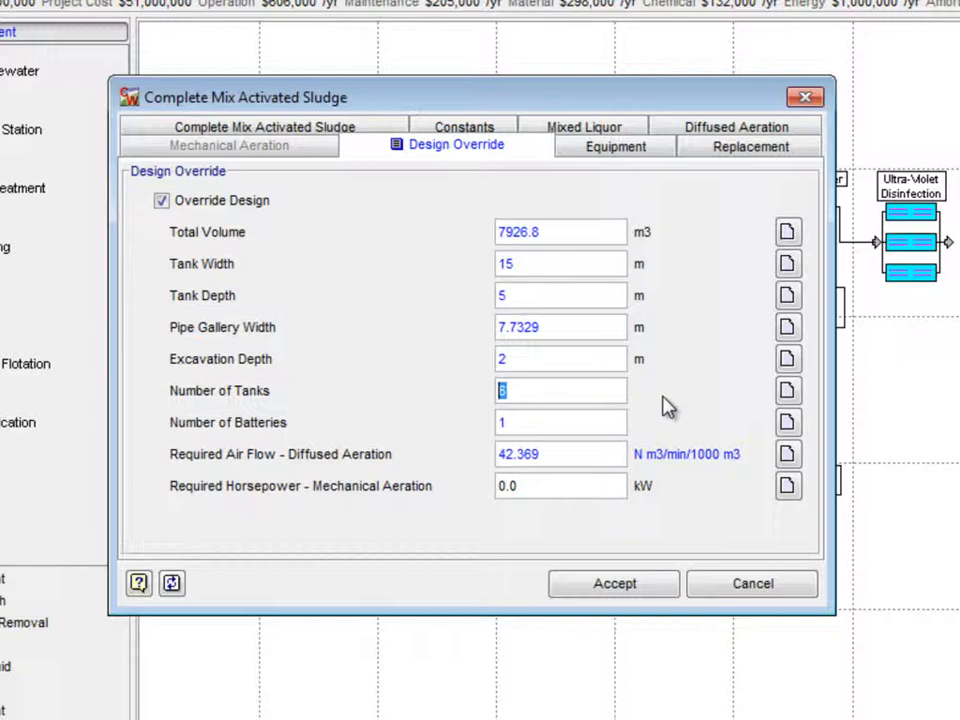
text(4)
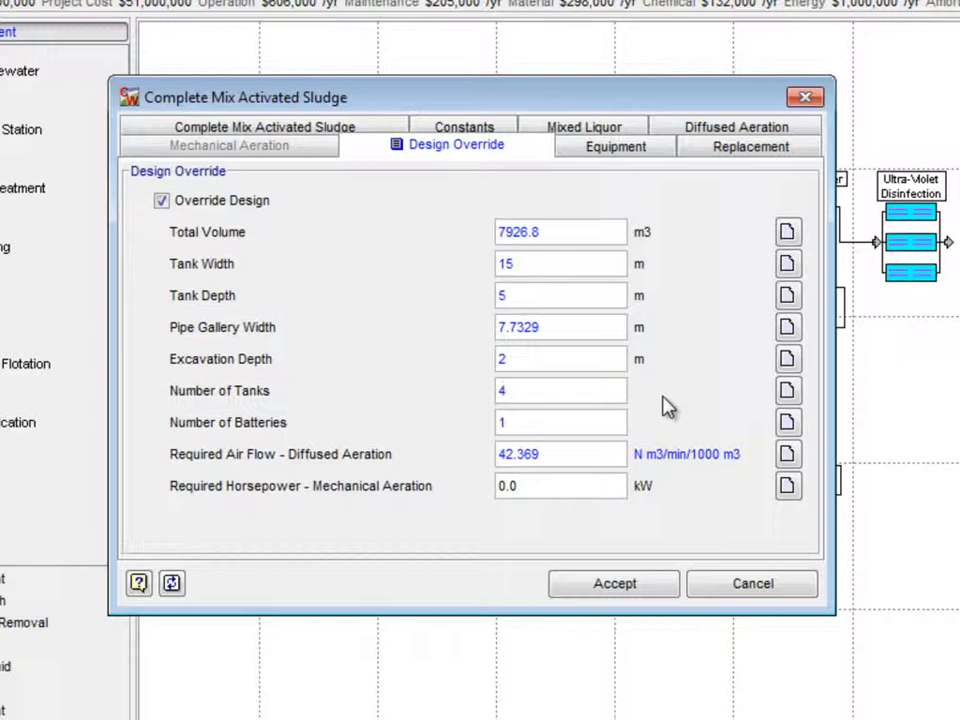
mouse_move(628, 540)
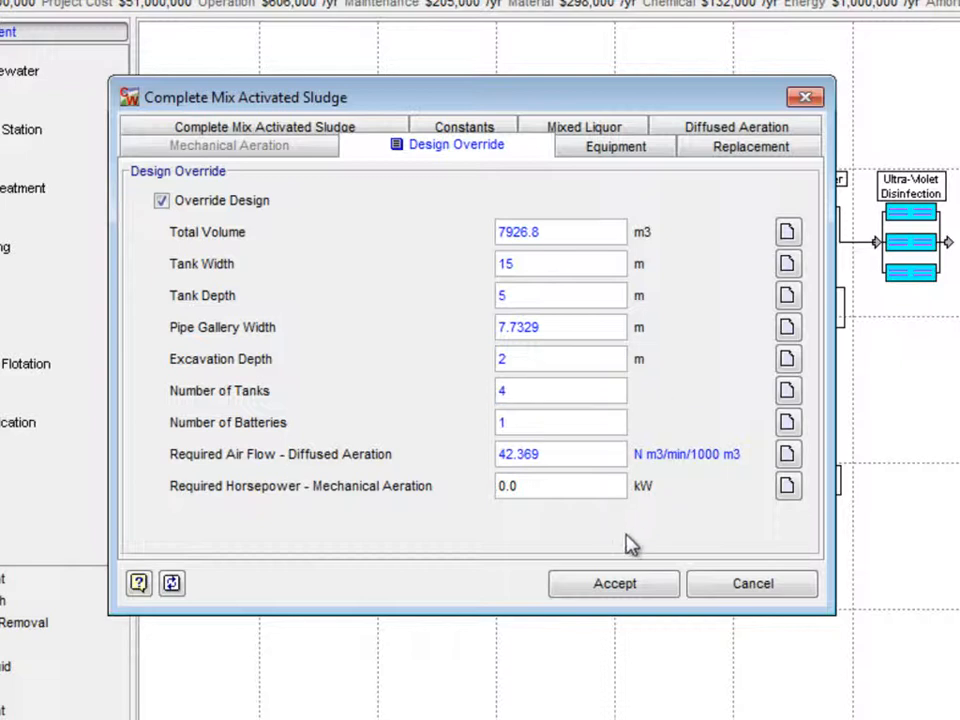
click(612, 584)
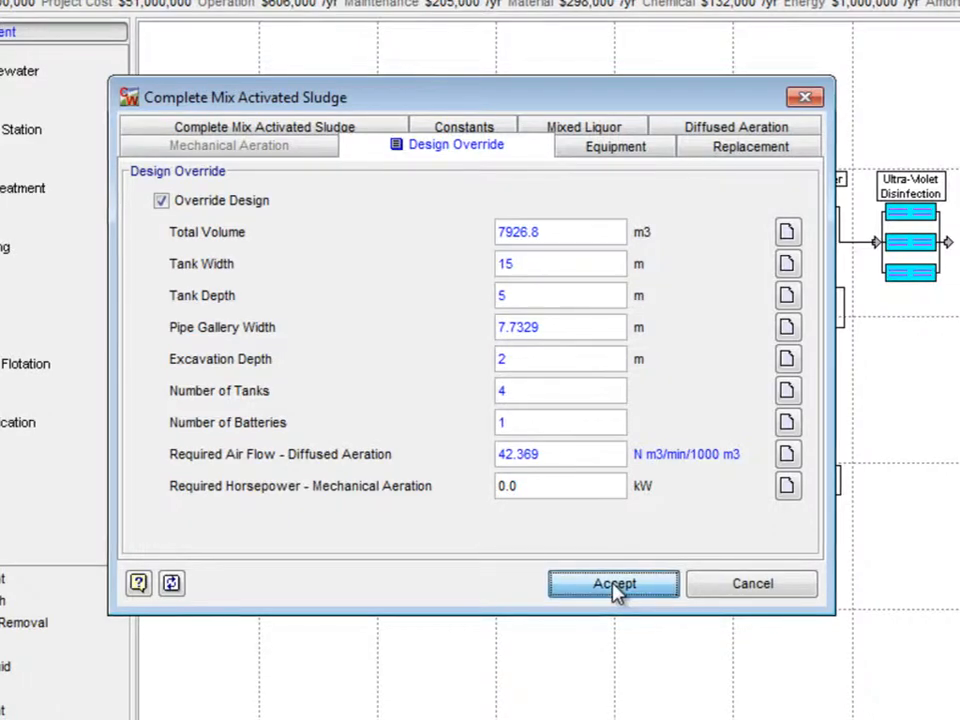
click(612, 584)
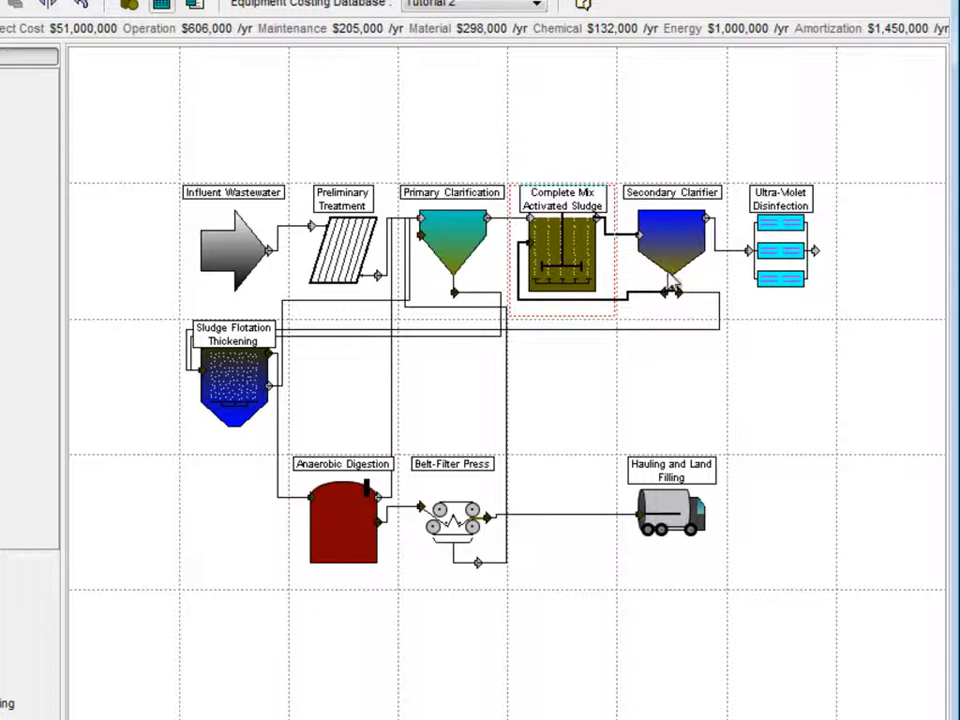
- Override the secondary clarifier design with a 9 ft excavation depth and accept it
right_click(672, 244)
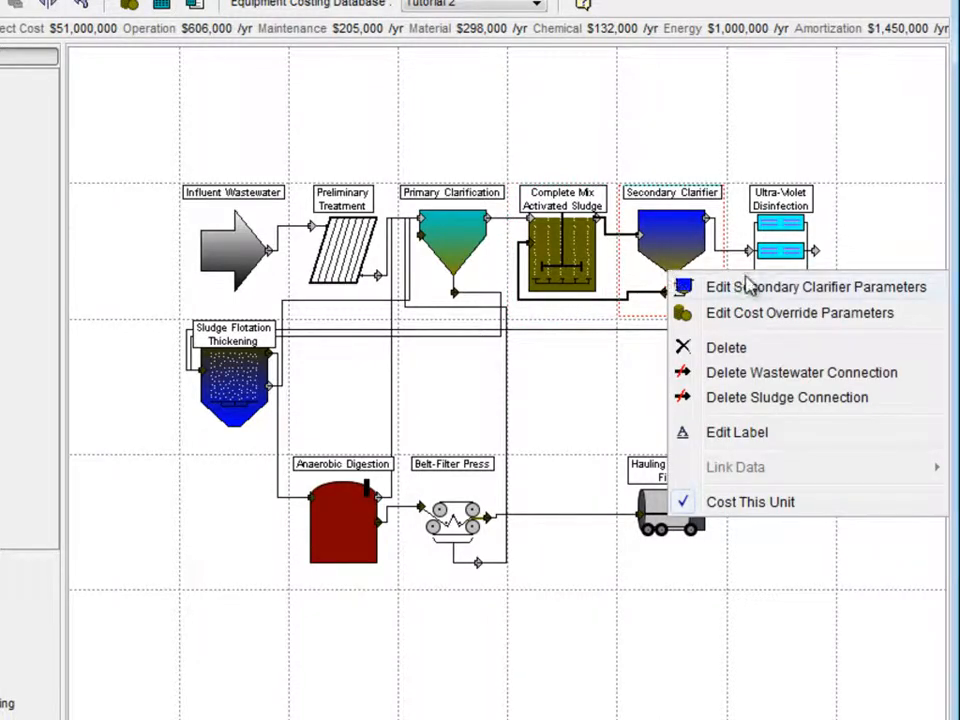
click(814, 288)
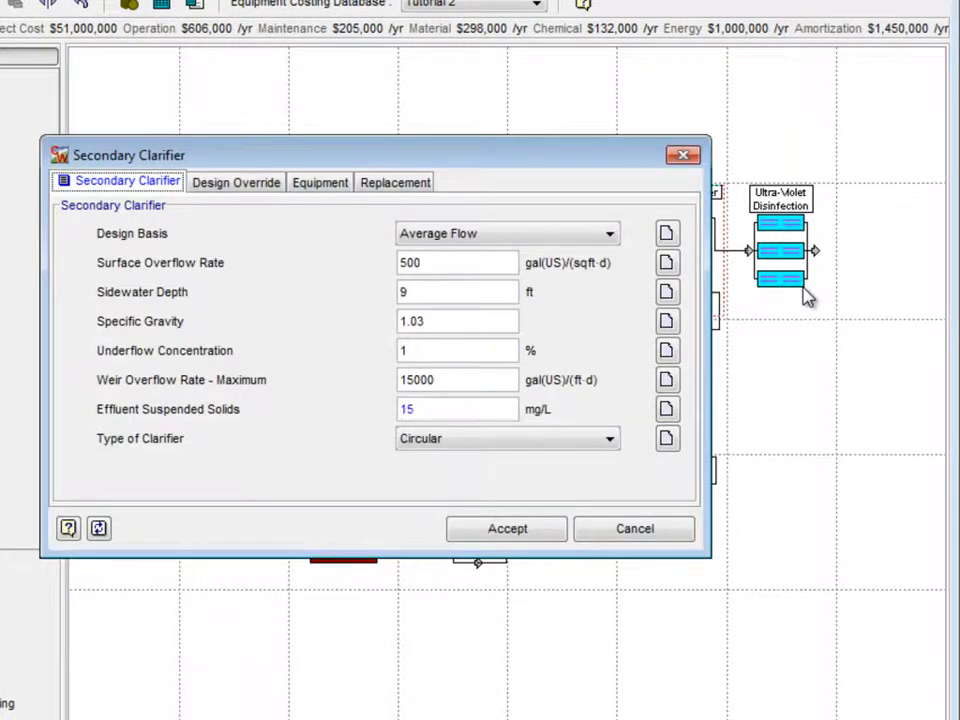
mouse_move(760, 302)
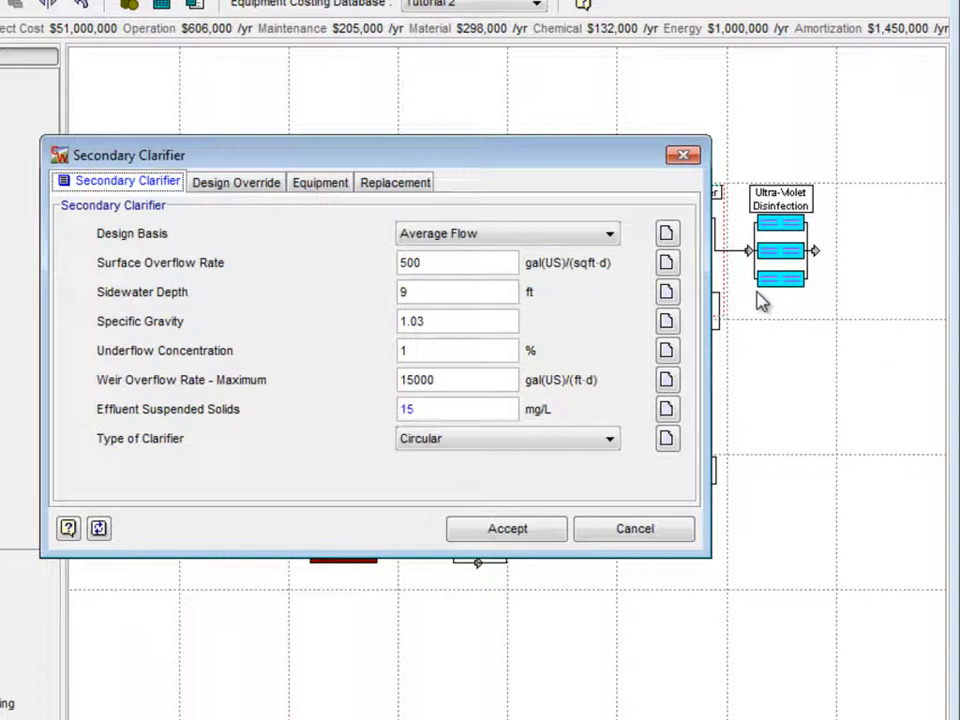
mouse_move(584, 278)
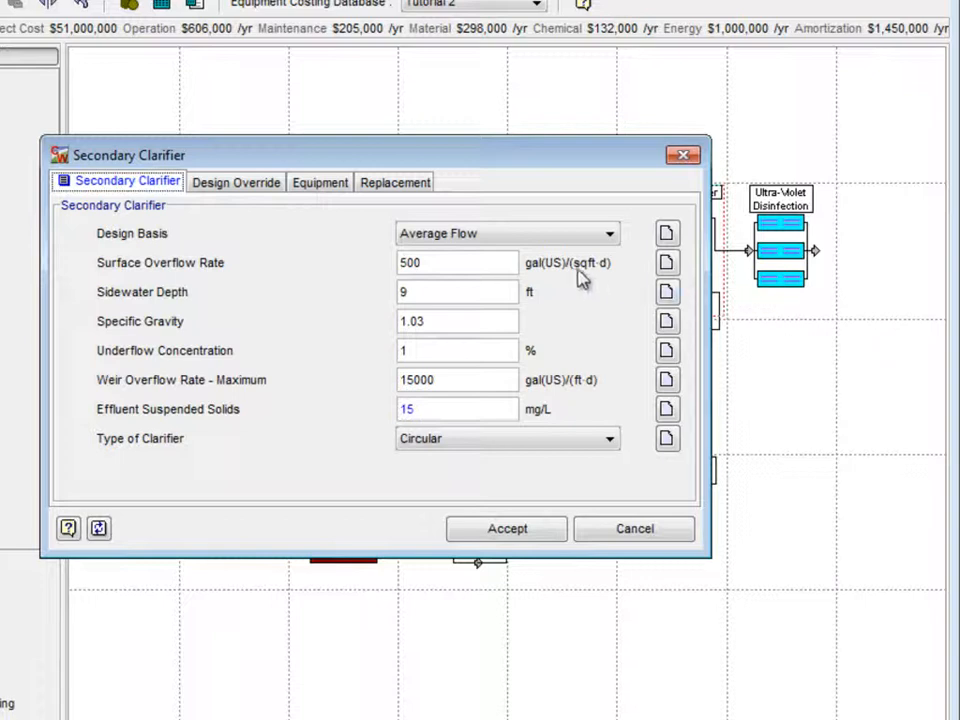
click(236, 182)
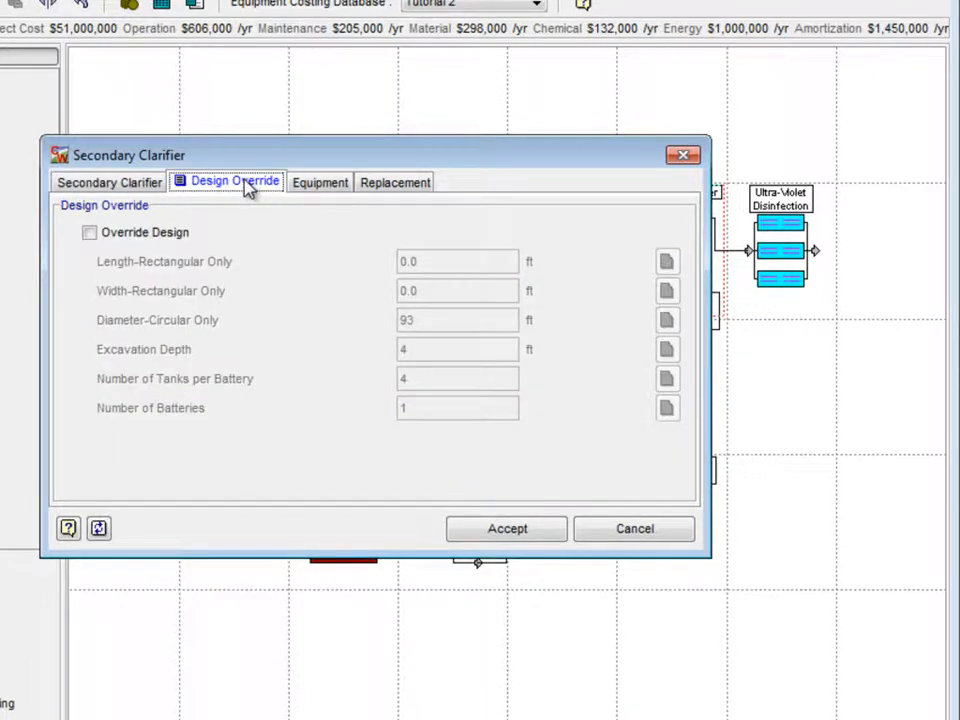
click(88, 232)
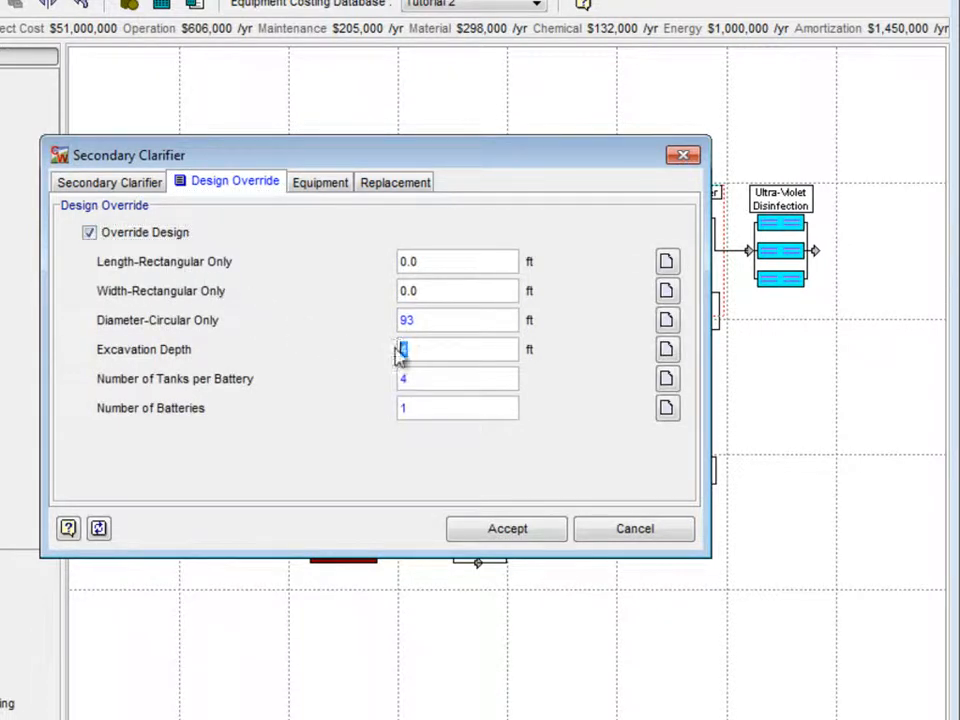
text(9)
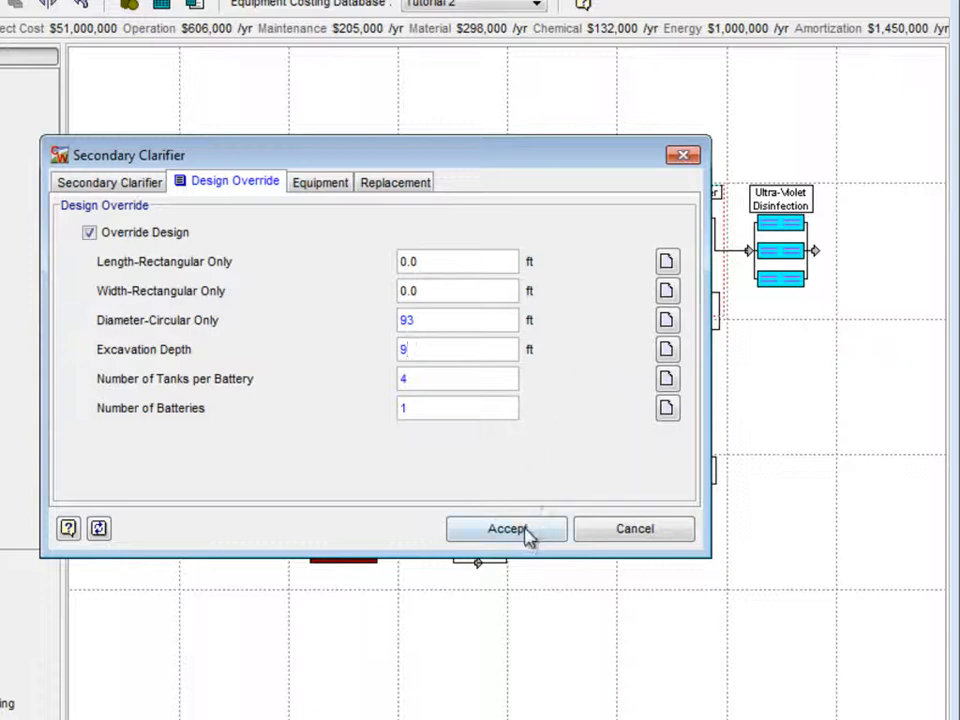
click(506, 528)
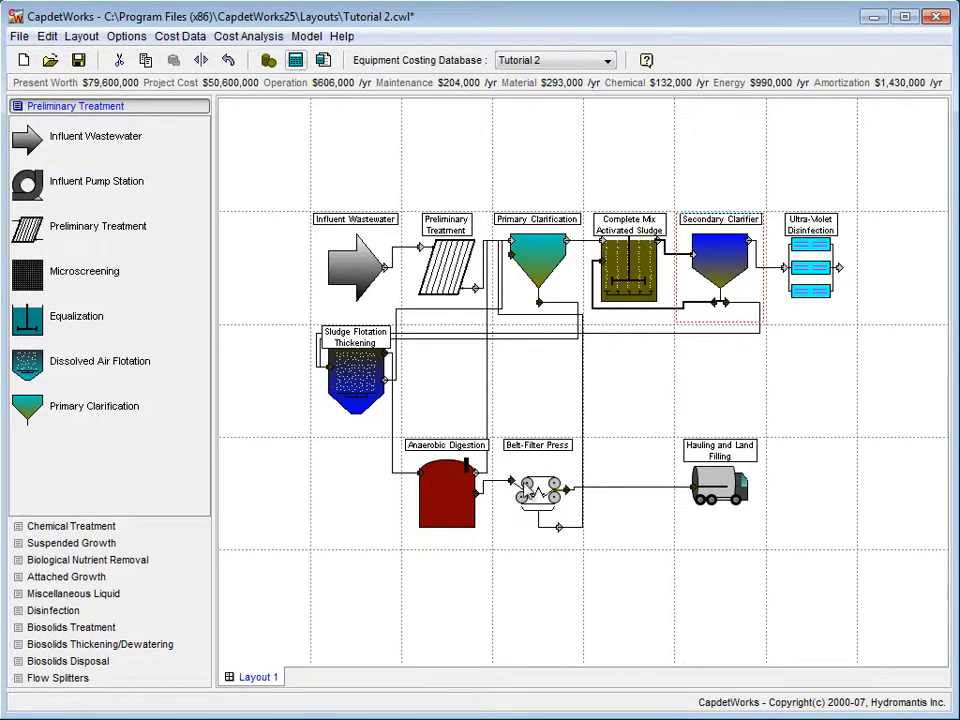
right_click(536, 486)
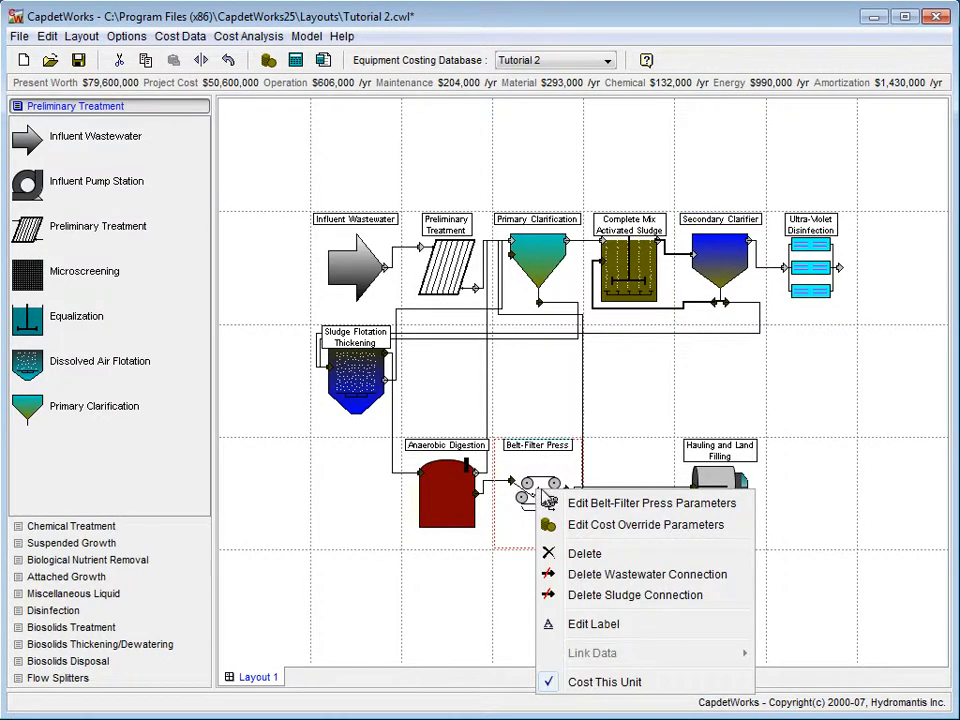
mouse_move(650, 504)
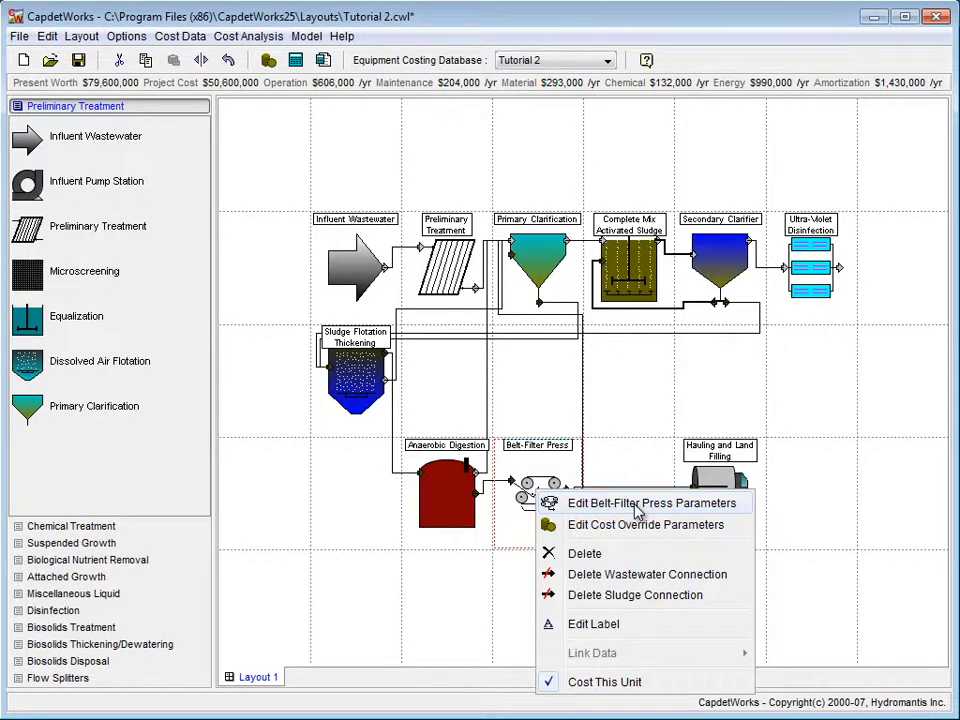
click(648, 502)
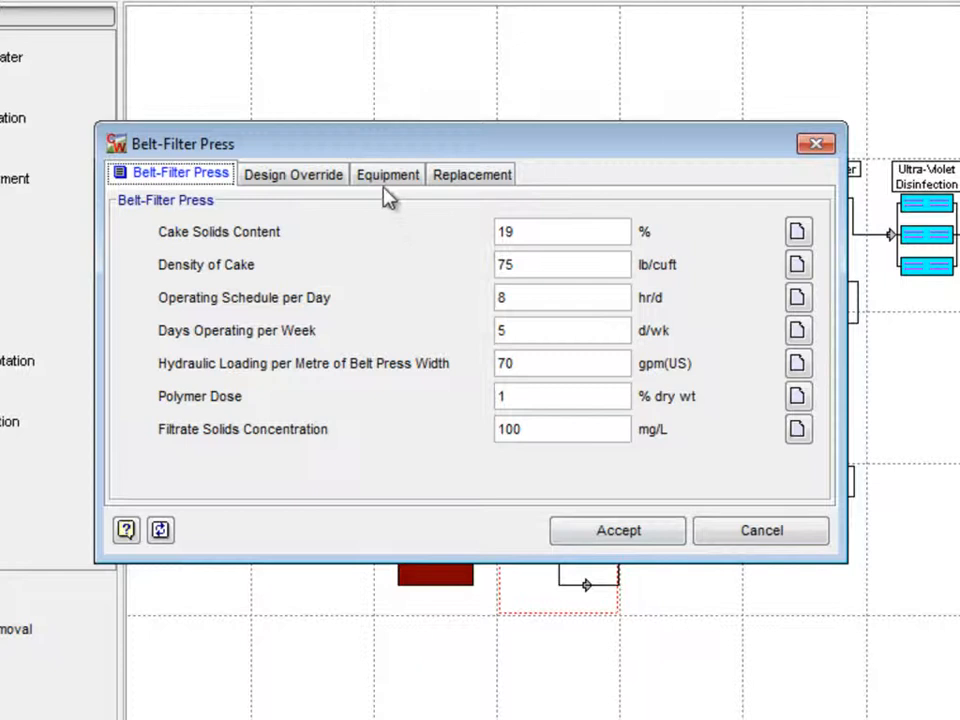
click(388, 172)
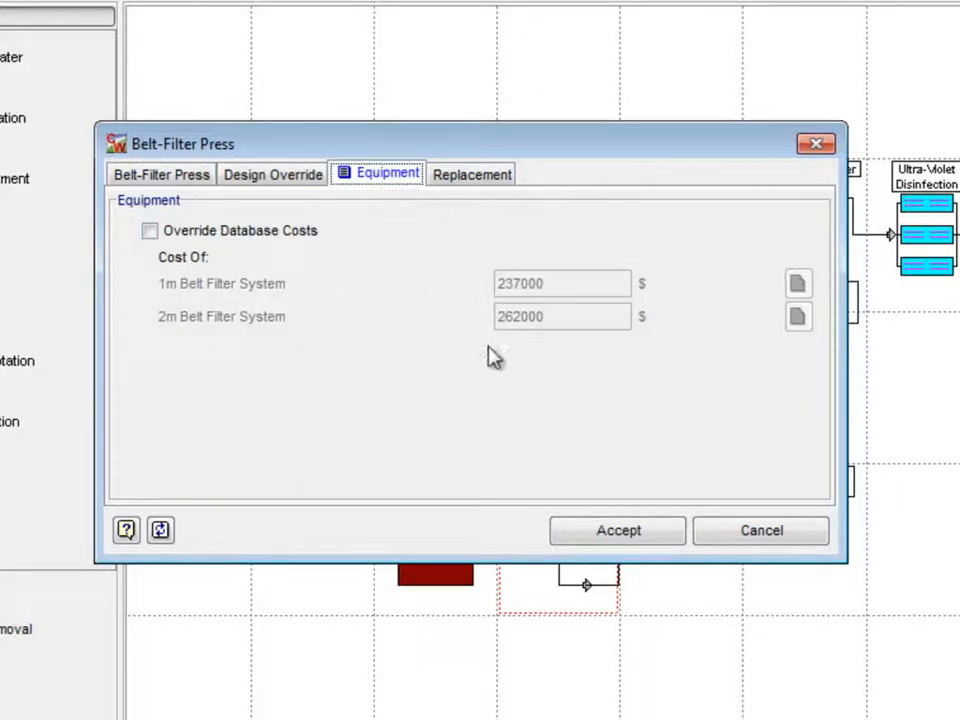
mouse_move(728, 328)
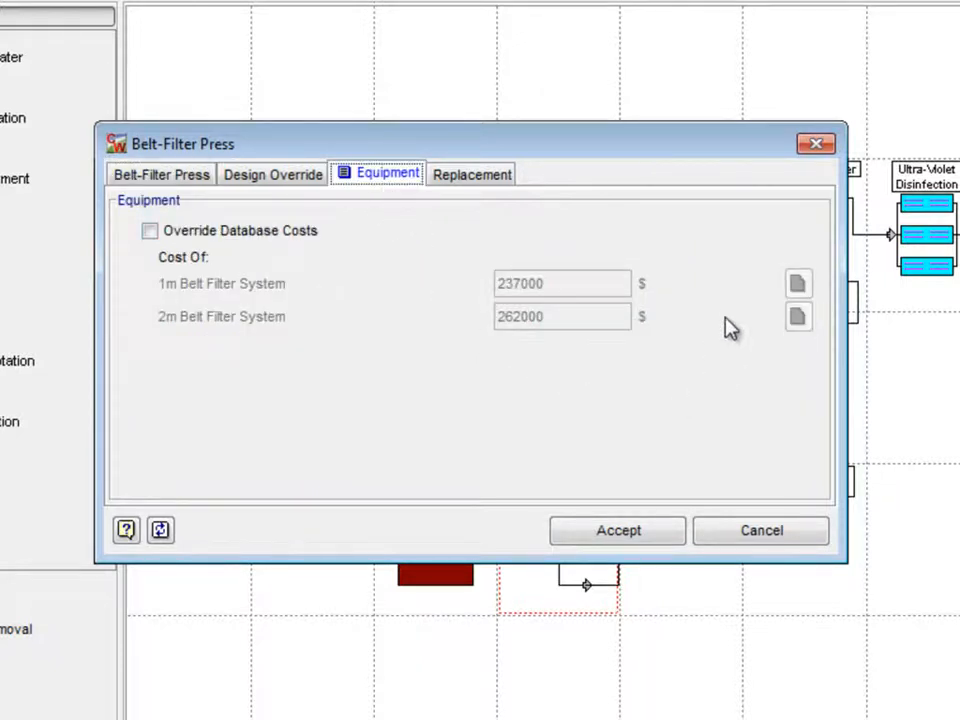
mouse_move(630, 496)
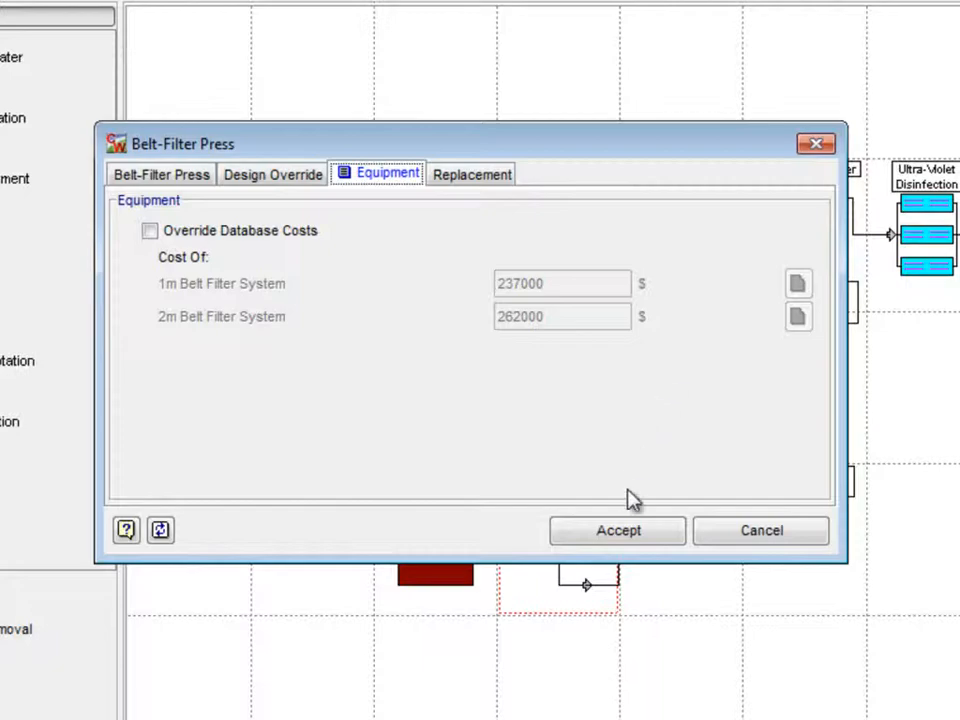
click(616, 530)
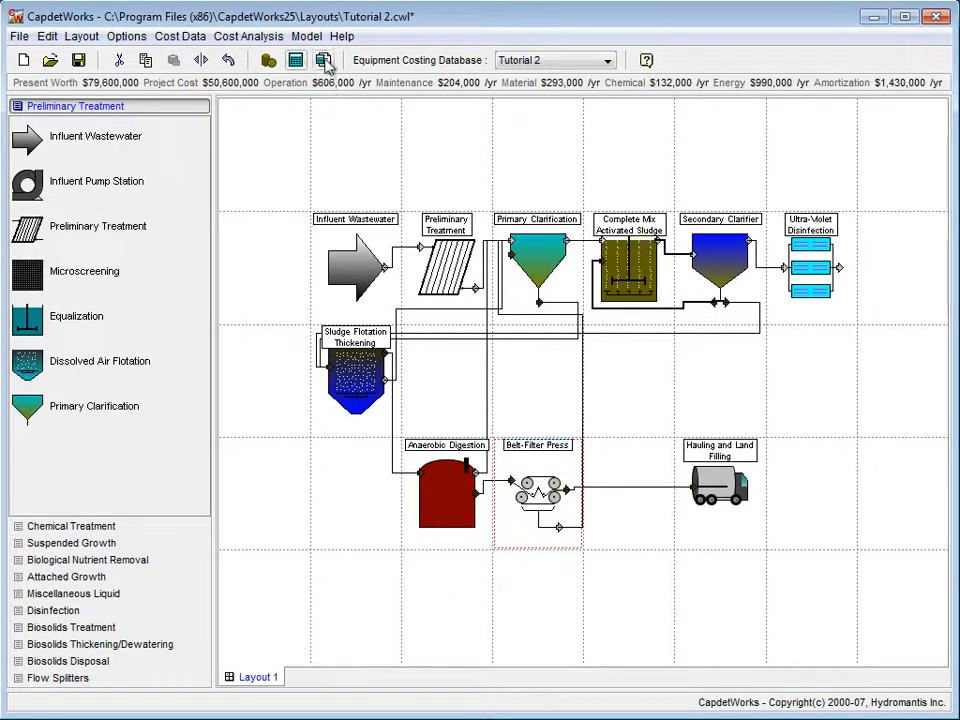
click(324, 56)
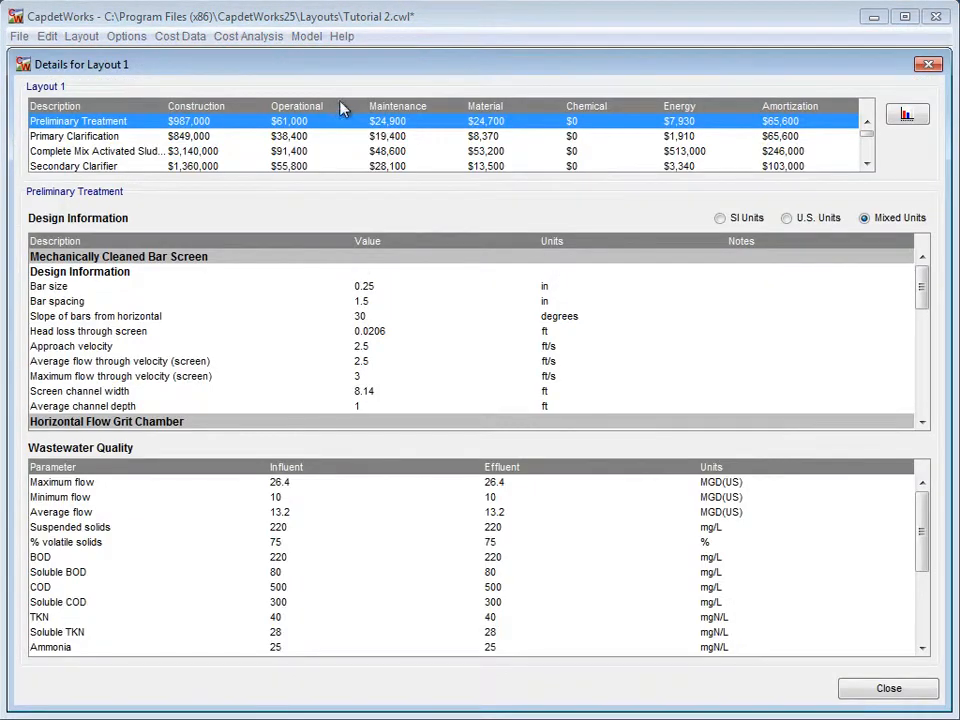
mouse_move(790, 148)
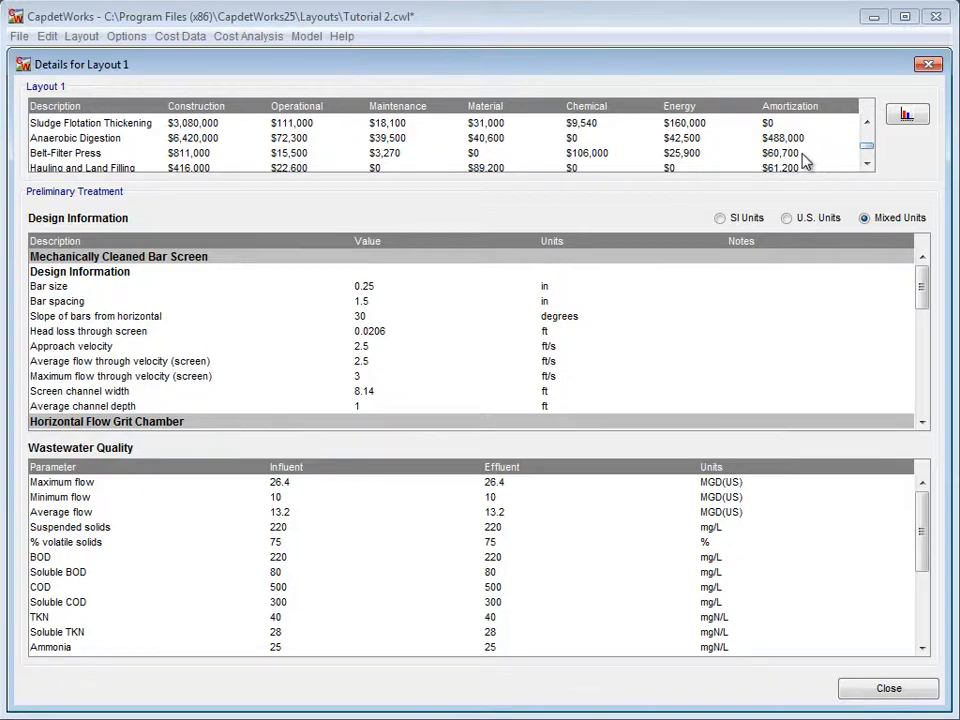
click(64, 152)
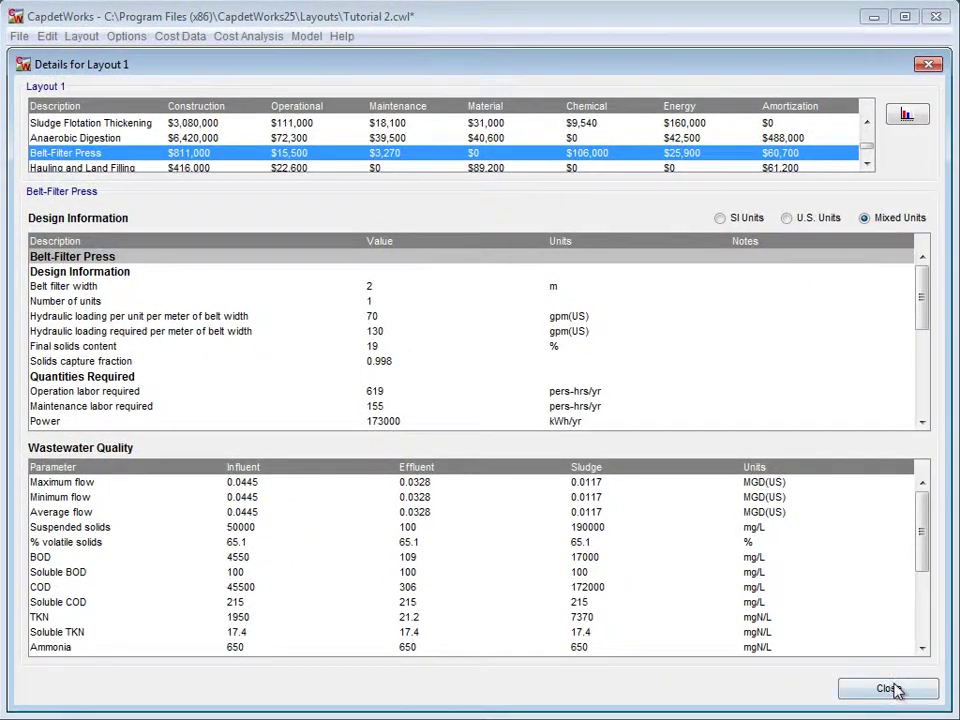
click(880, 688)
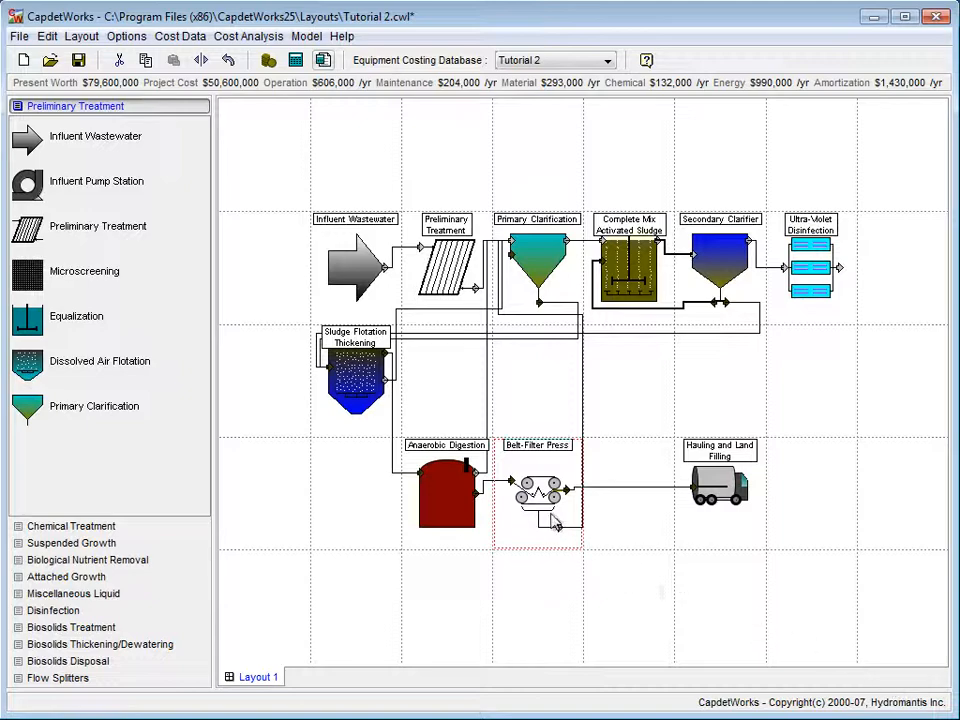
- Override the belt-filter press database equipment cost, setting the 2 m system to $300,000
double_click(536, 488)
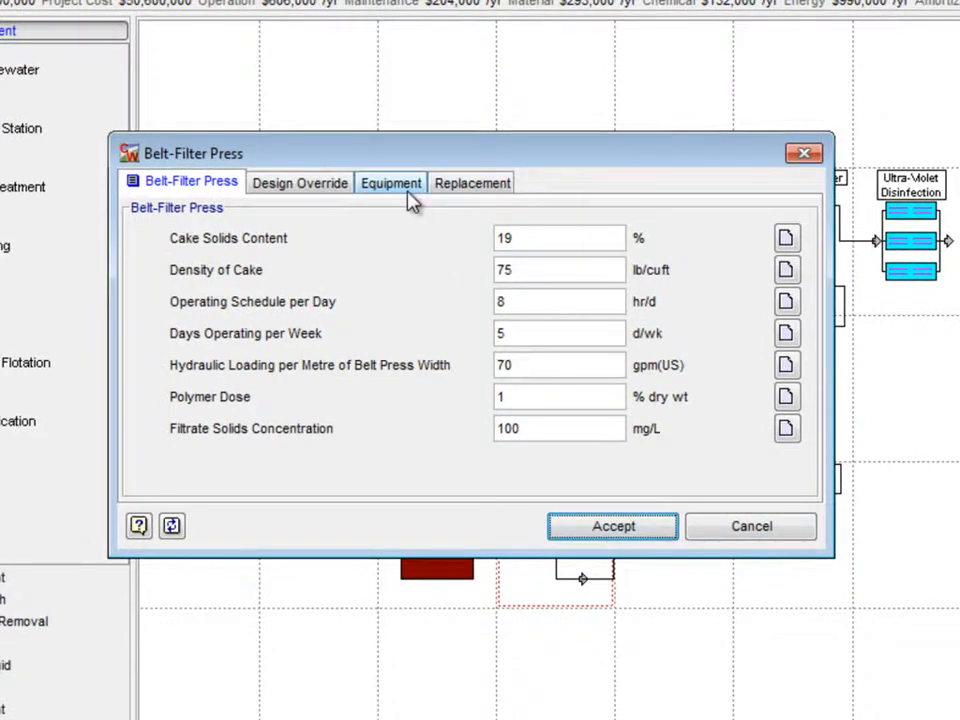
click(390, 182)
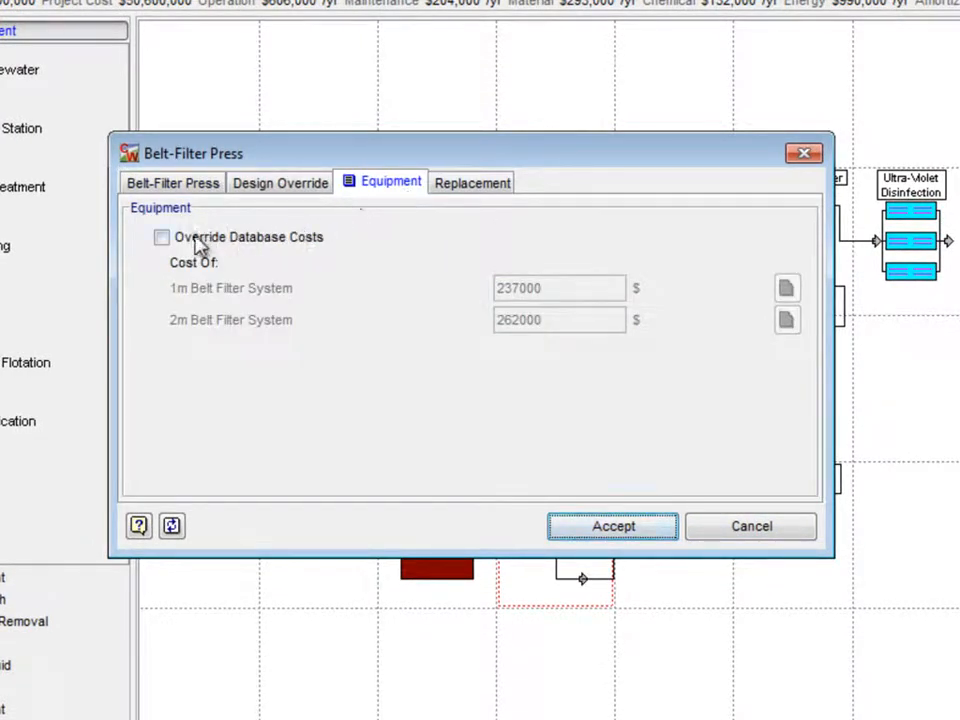
click(160, 236)
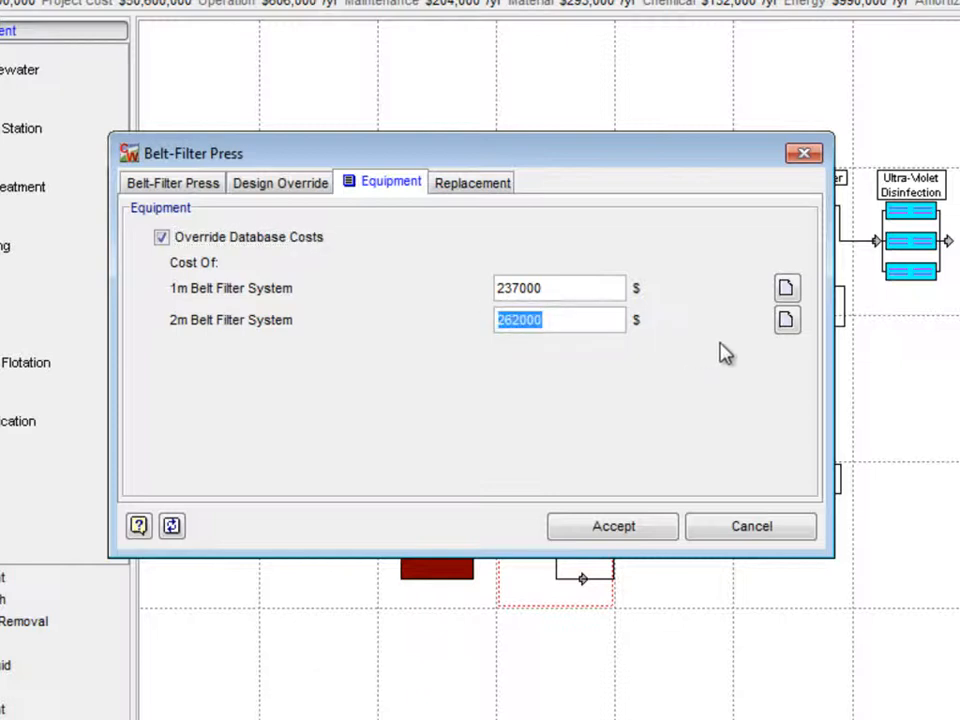
text(300)
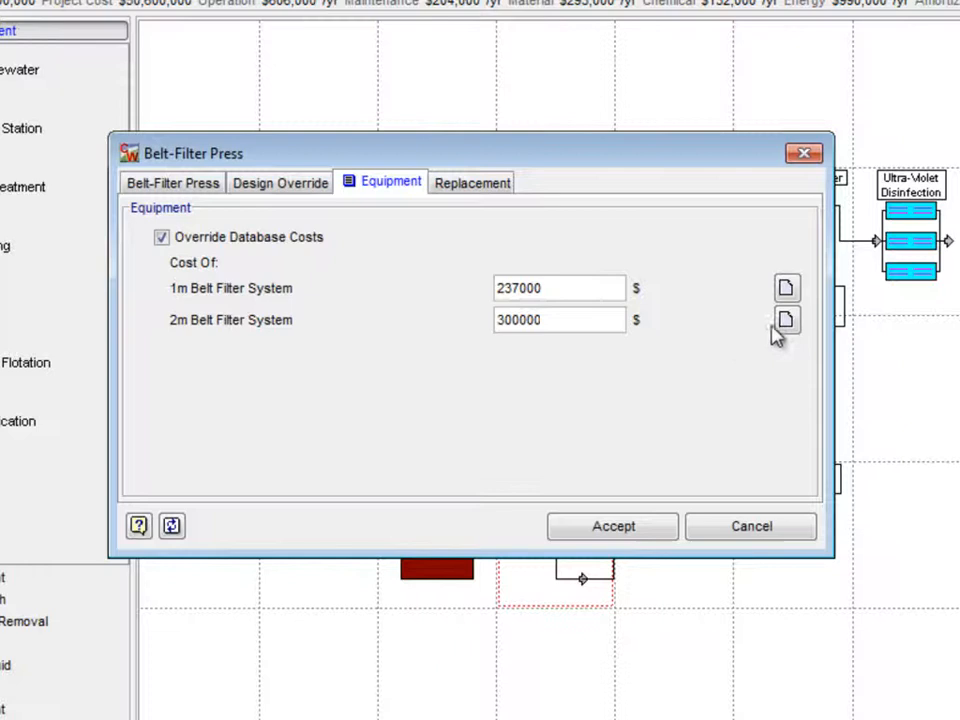
- Attach the note 'Tutorial 3 Example' to that cost and accept the override
click(784, 320)
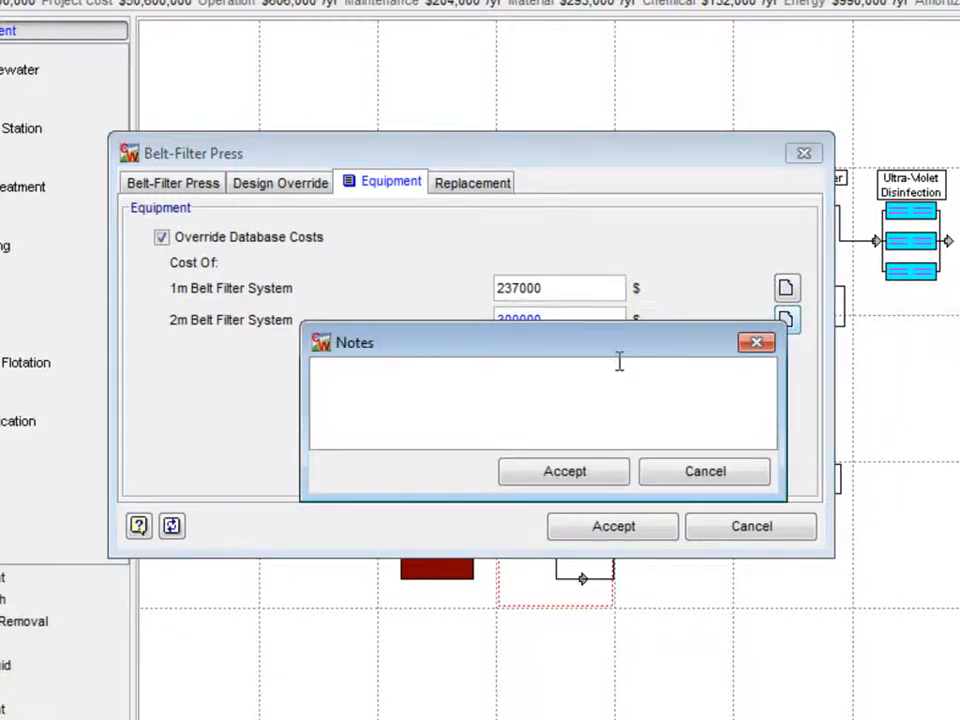
text(Tutorial)
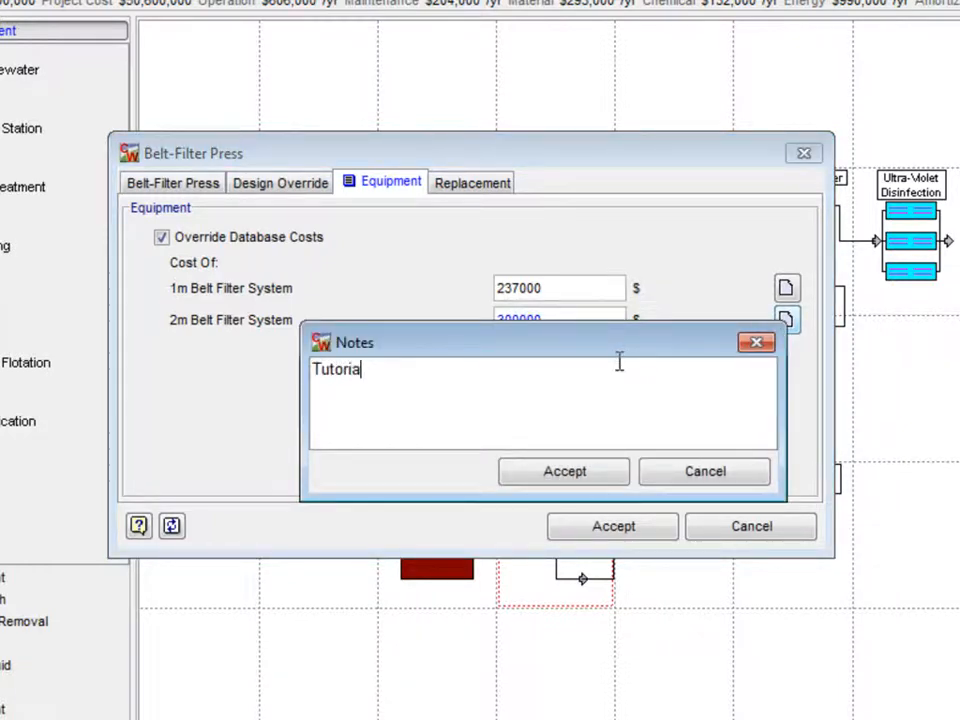
text(3)
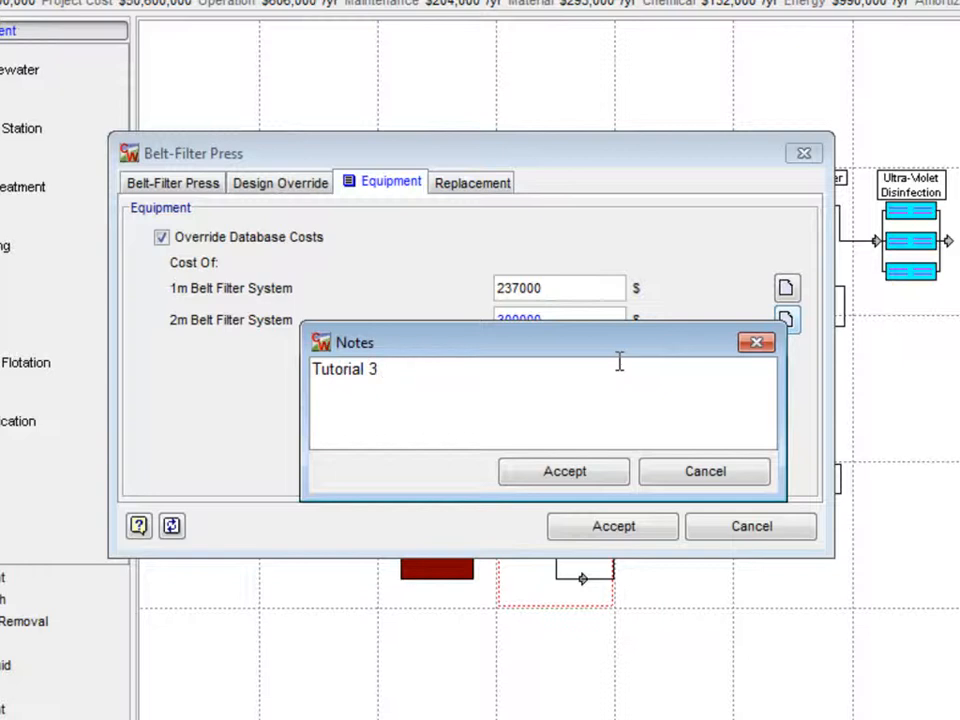
text(Example)
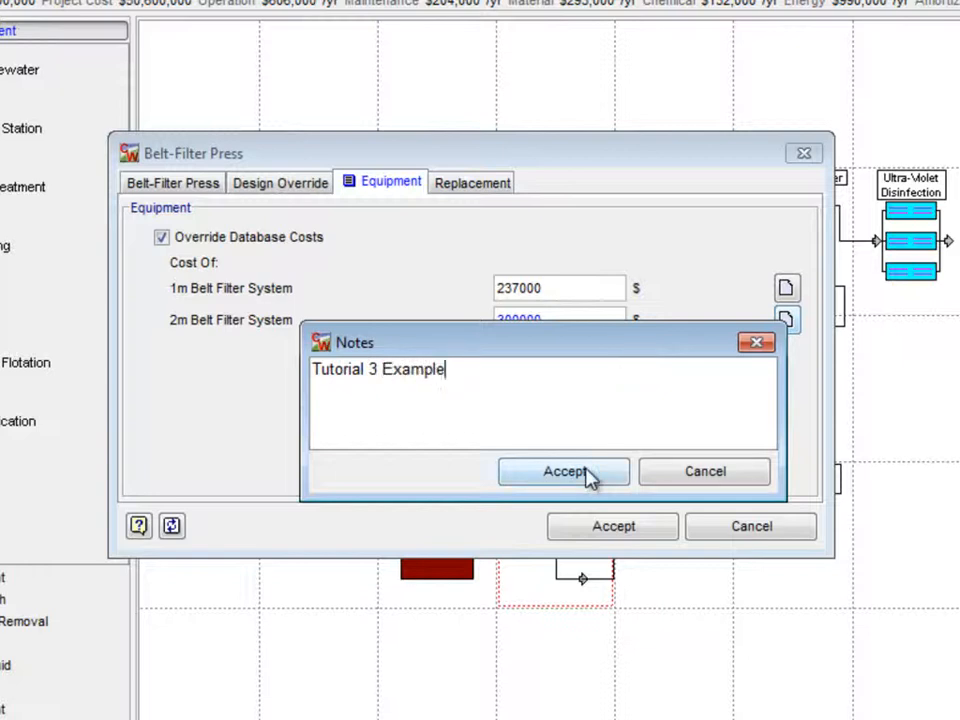
click(564, 472)
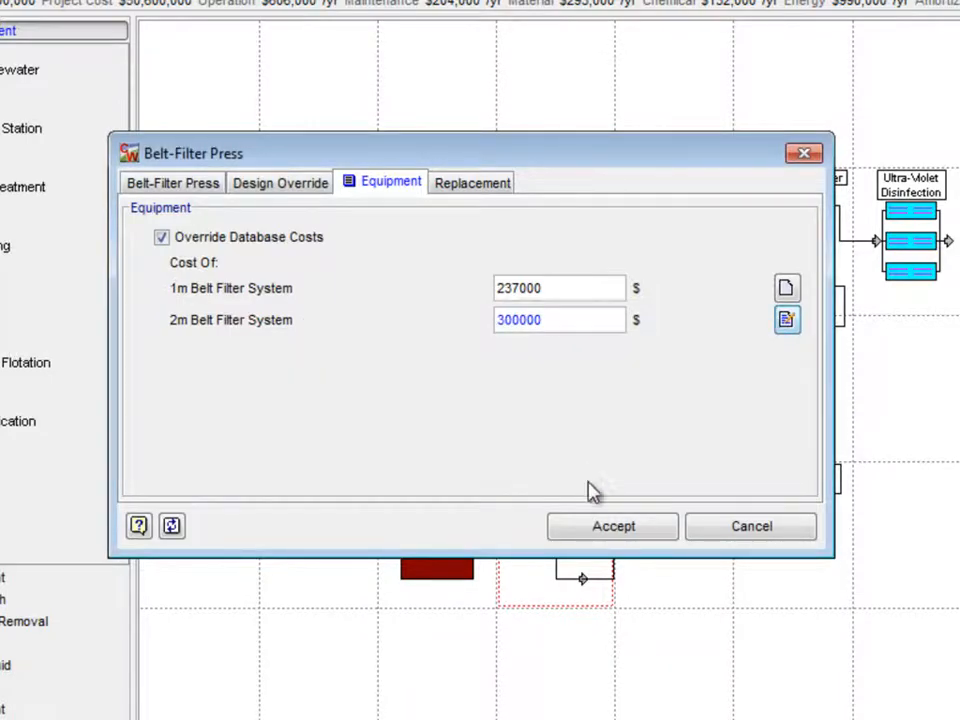
click(612, 526)
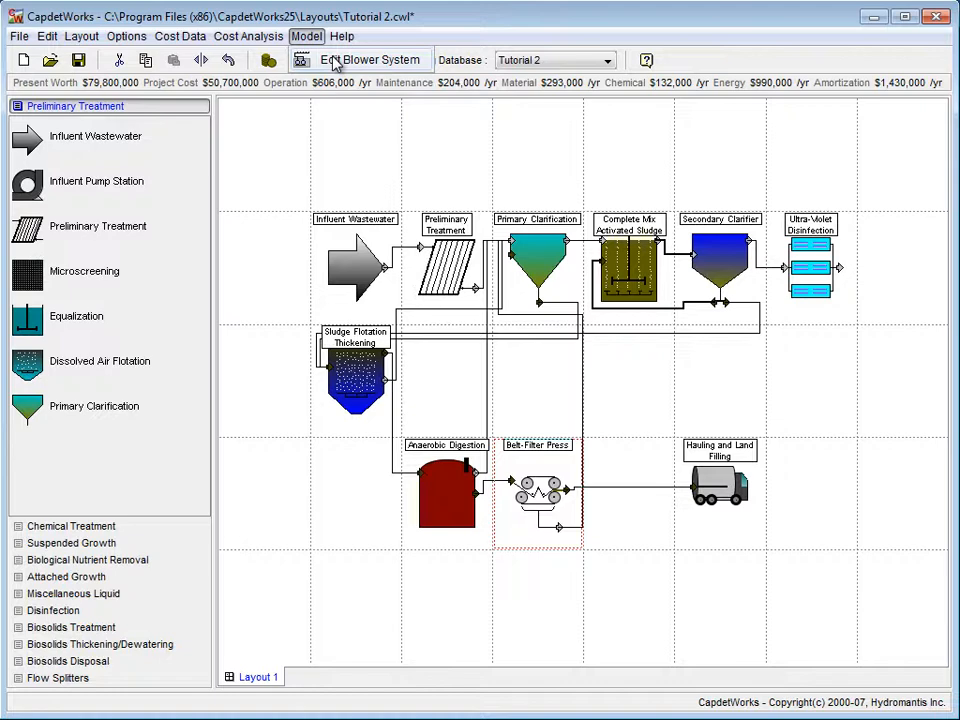
- Accept the blower system settings with safety factor 1 and best-estimate size
click(314, 60)
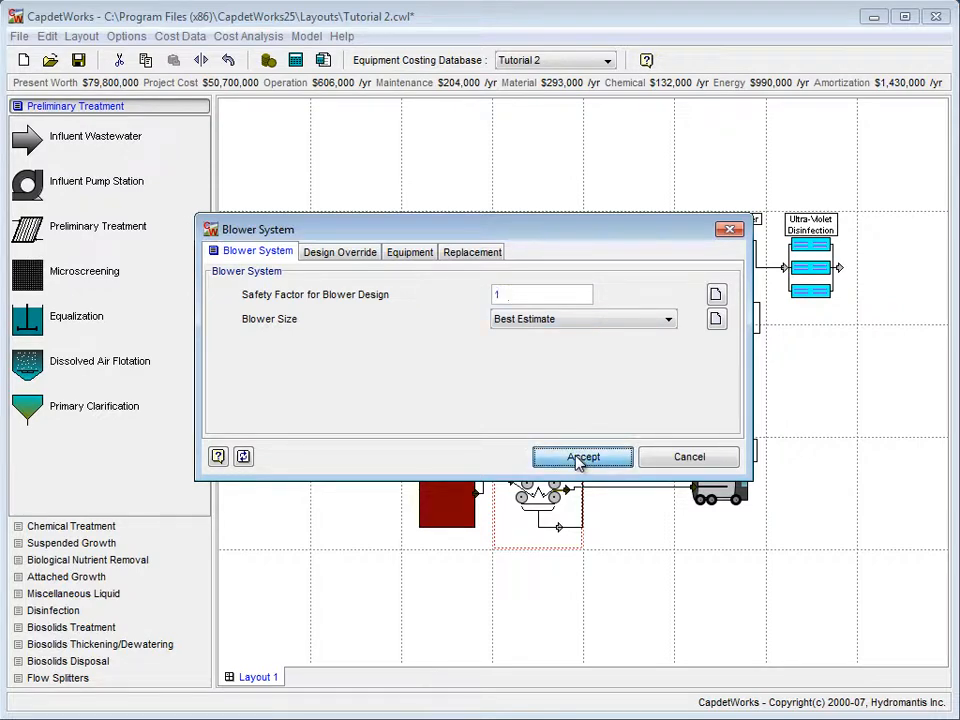
click(582, 456)
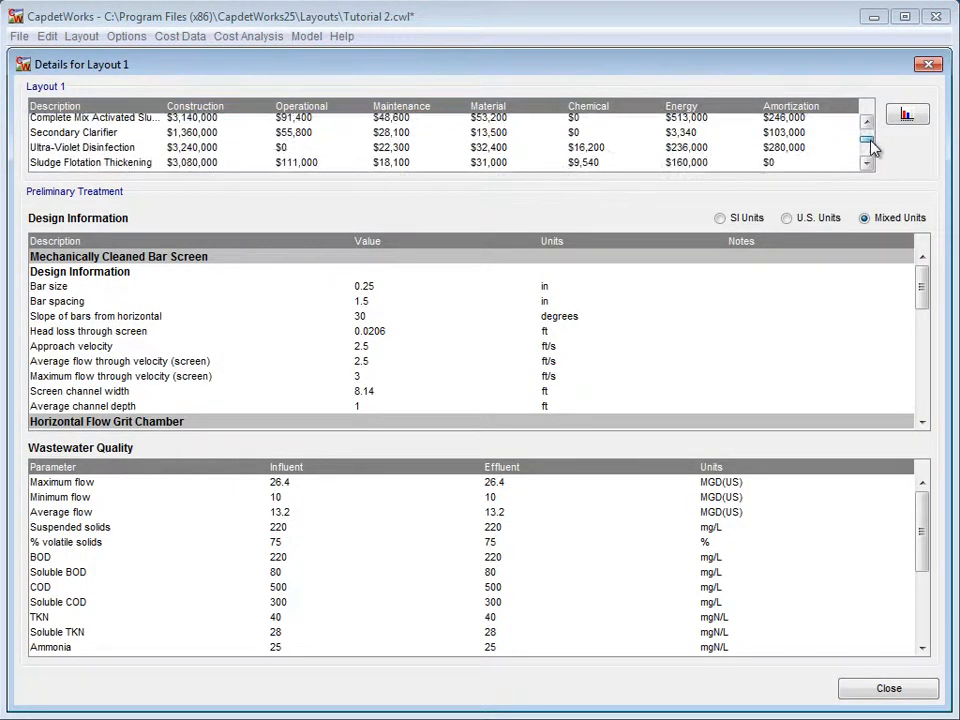
- Review the blower system cost breakdown in the cost details and close it
click(866, 160)
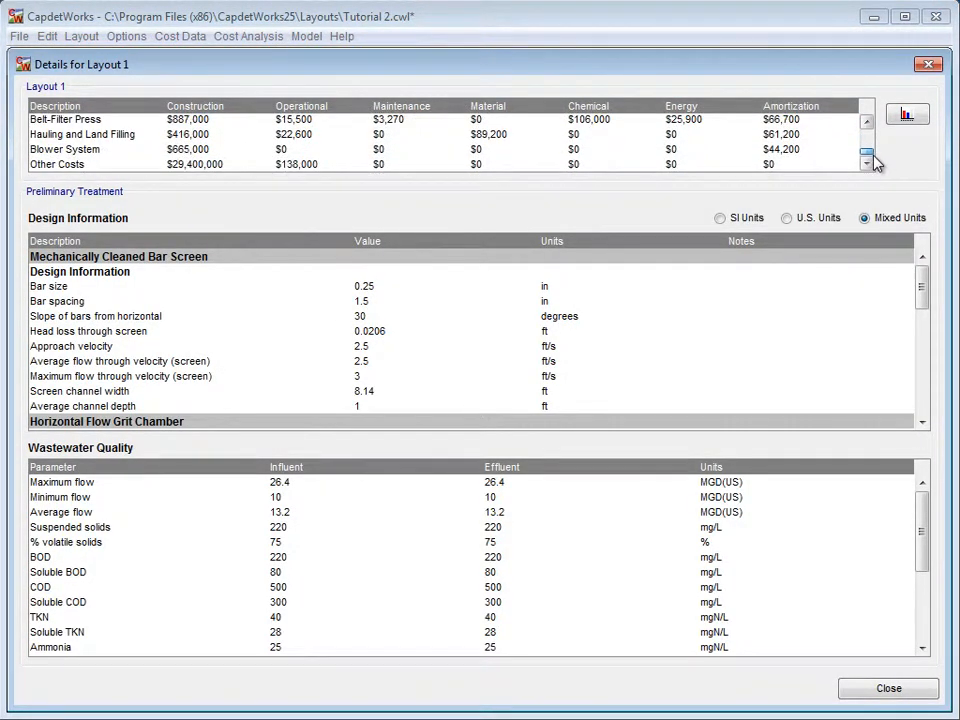
click(64, 148)
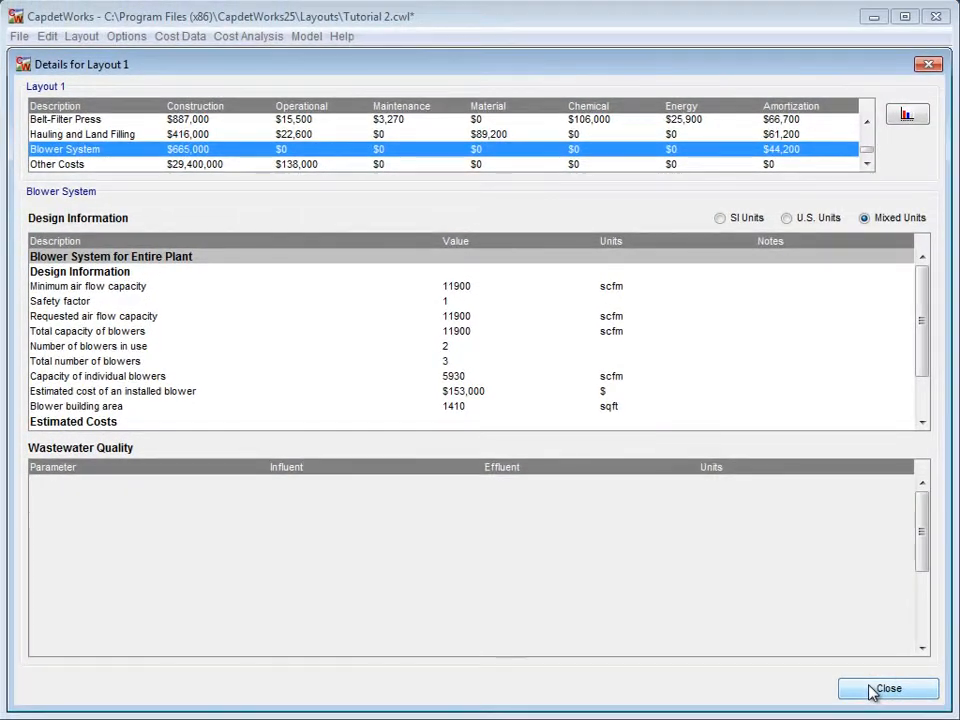
click(888, 688)
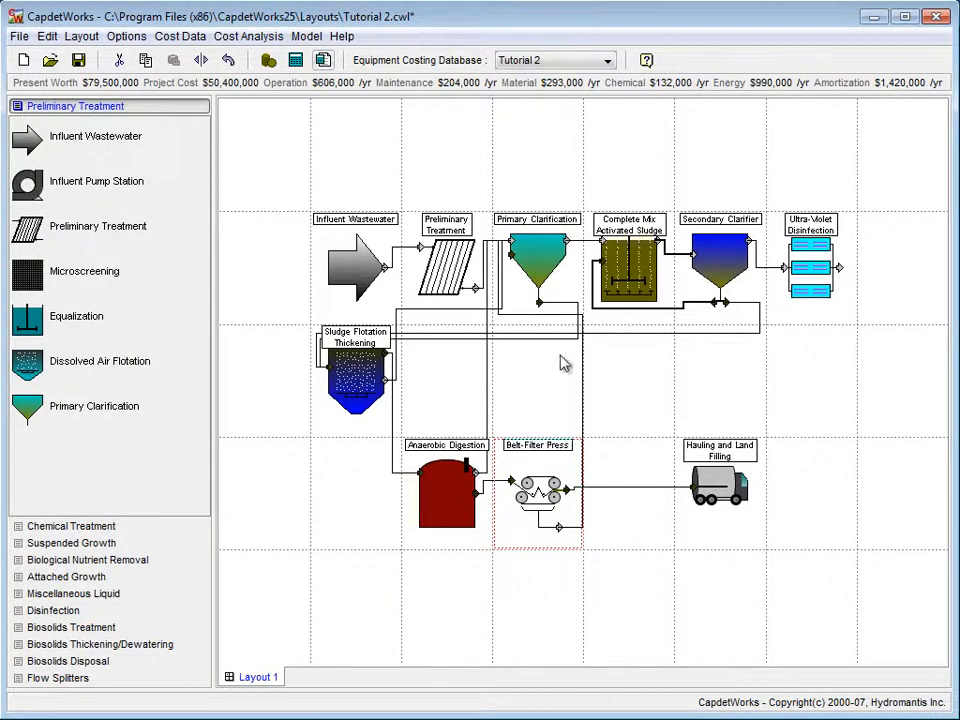
- Override the primary clarifier's annual maintenance cost at $25,000, noted 'Tutorial 3 Example'
right_click(548, 270)
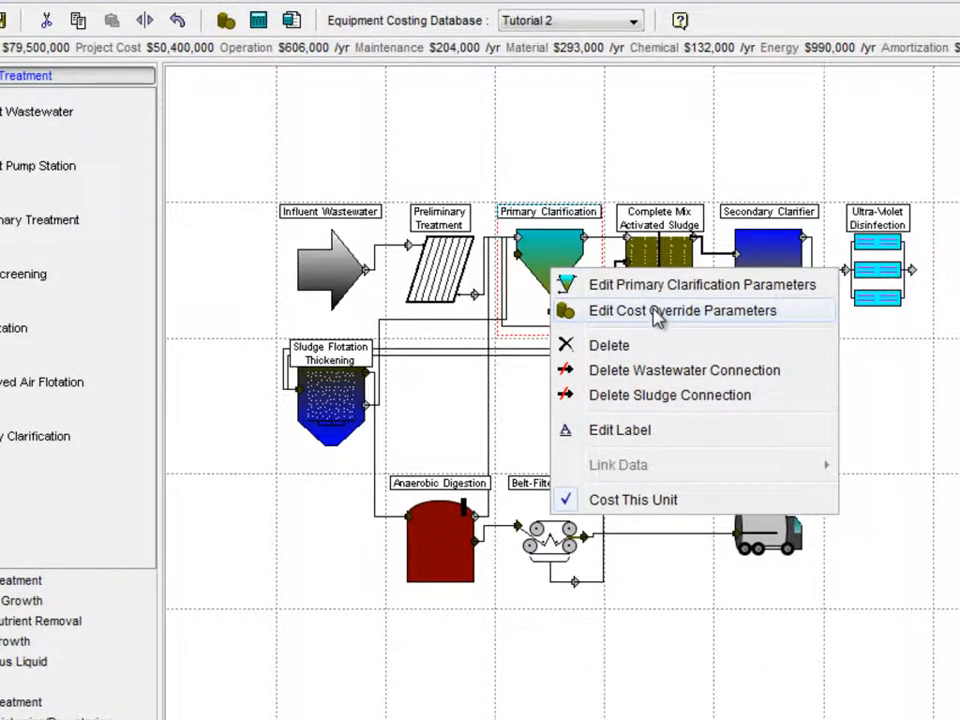
click(682, 310)
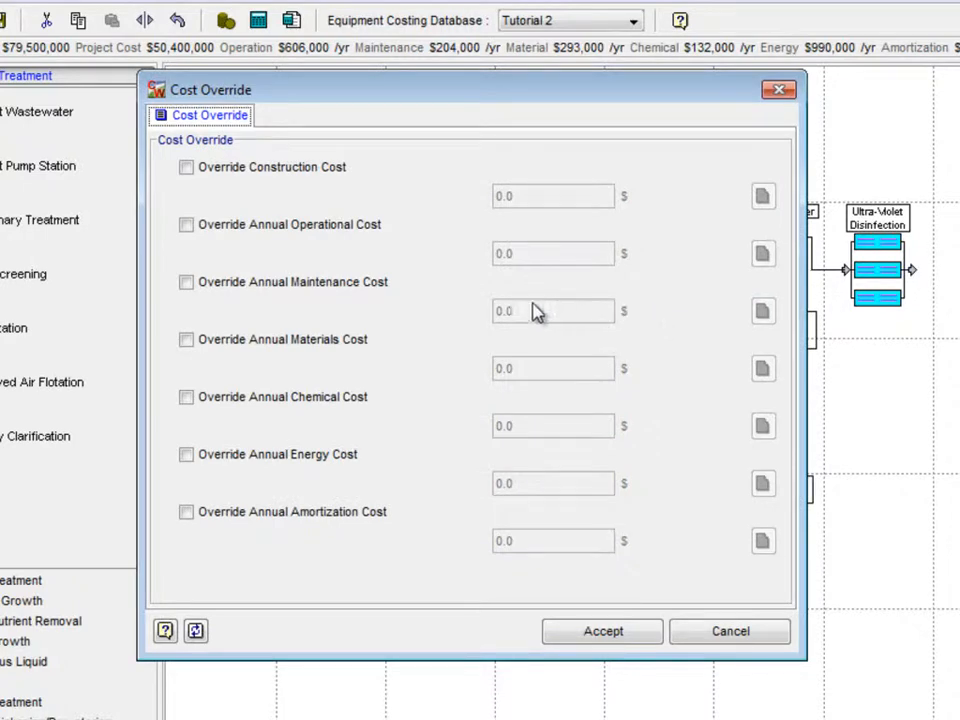
click(186, 282)
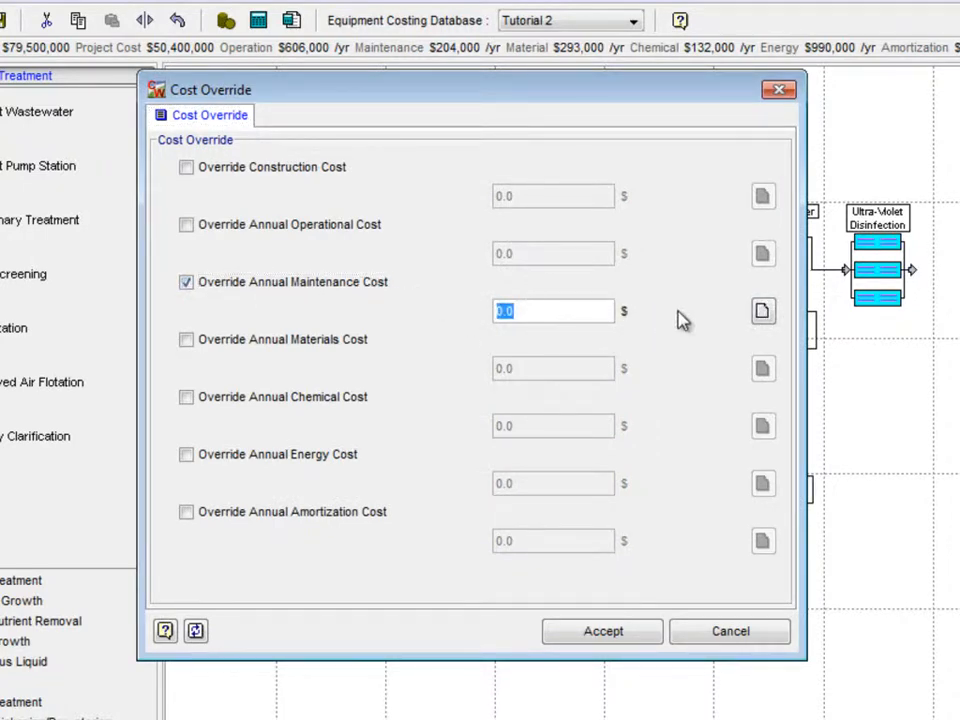
text(25000)
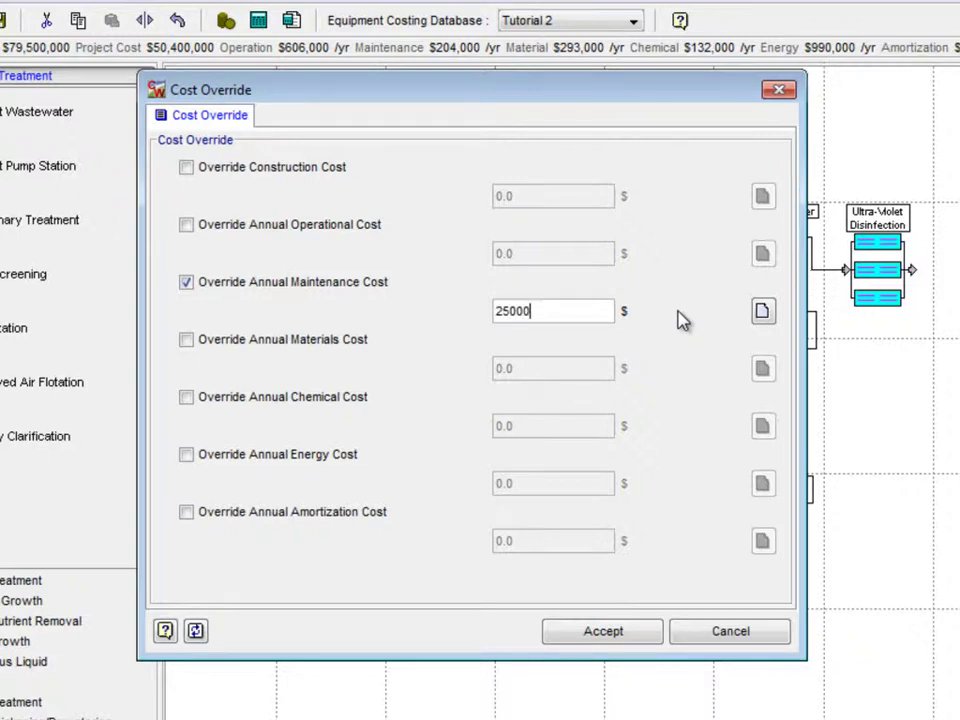
click(762, 312)
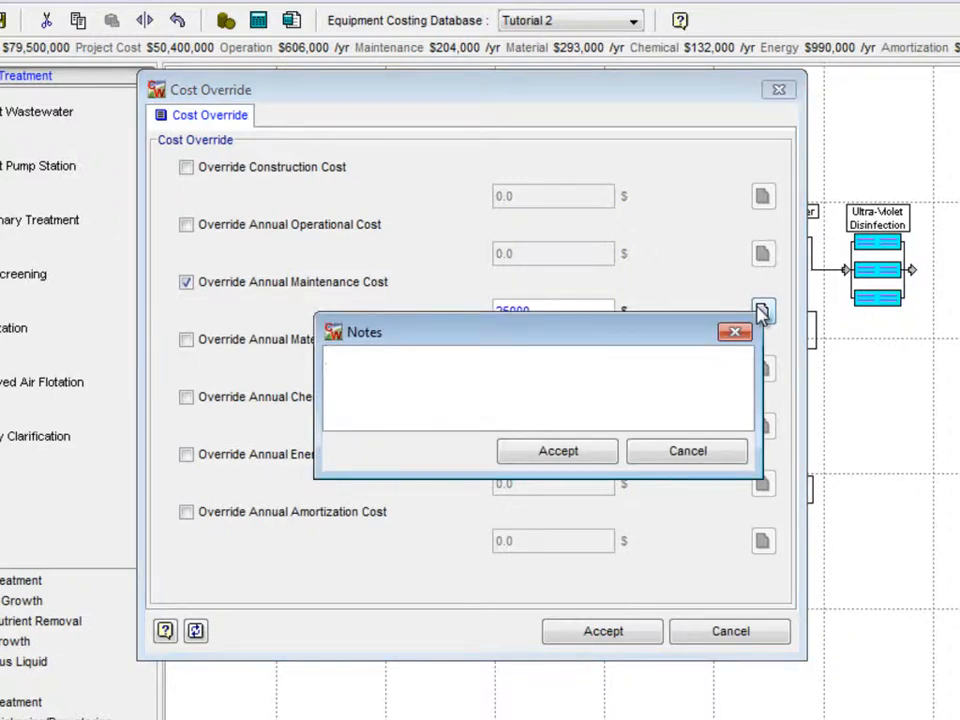
text(Tuto)
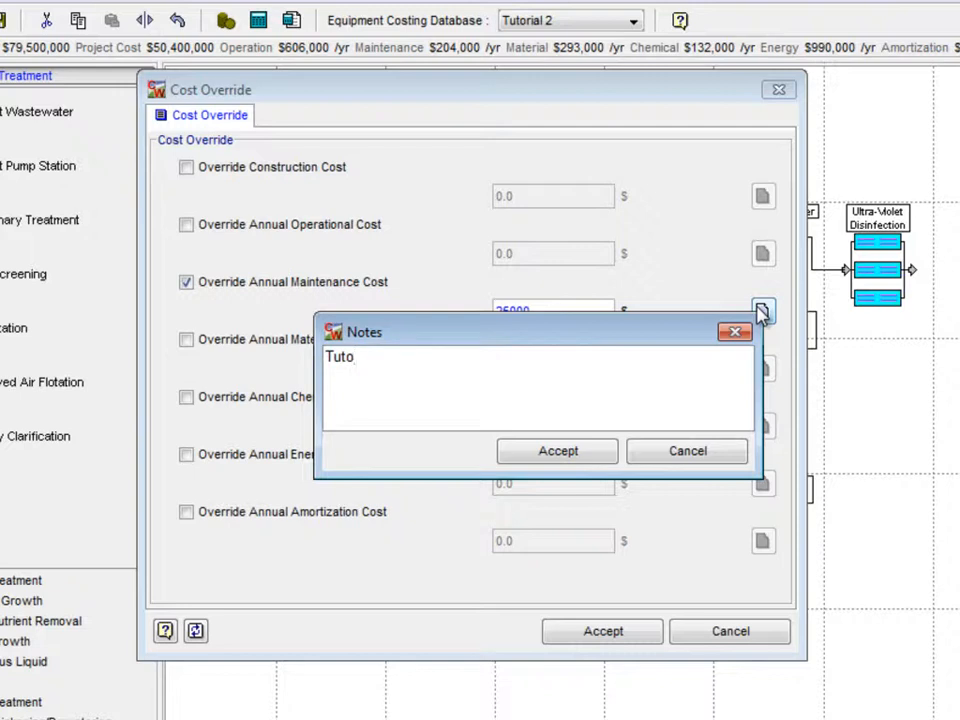
text(Tutorial 3 E)
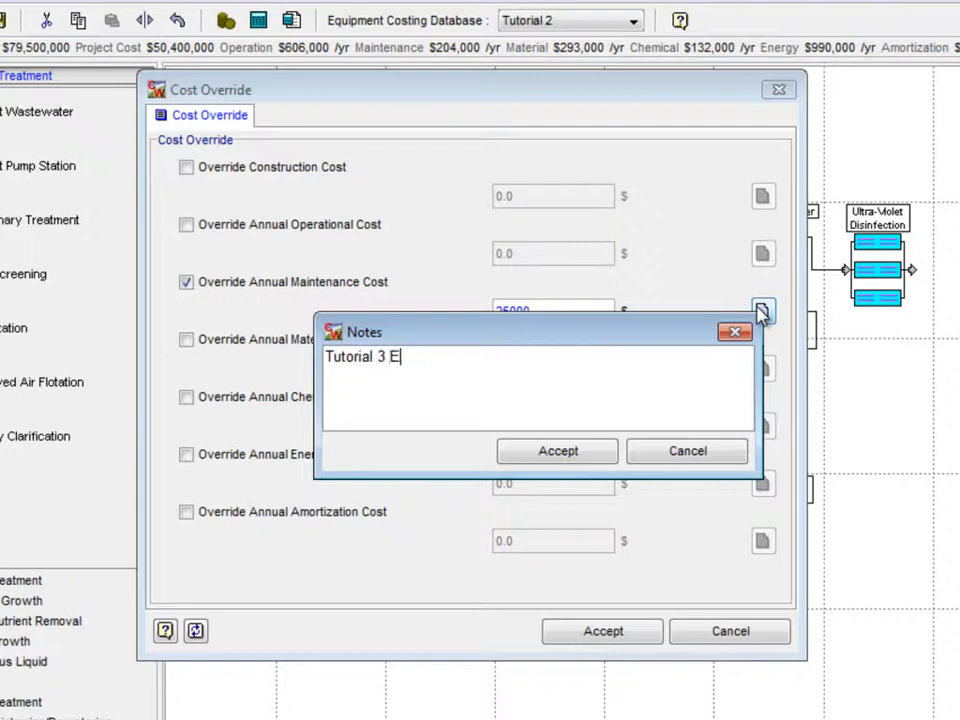
text(xample)
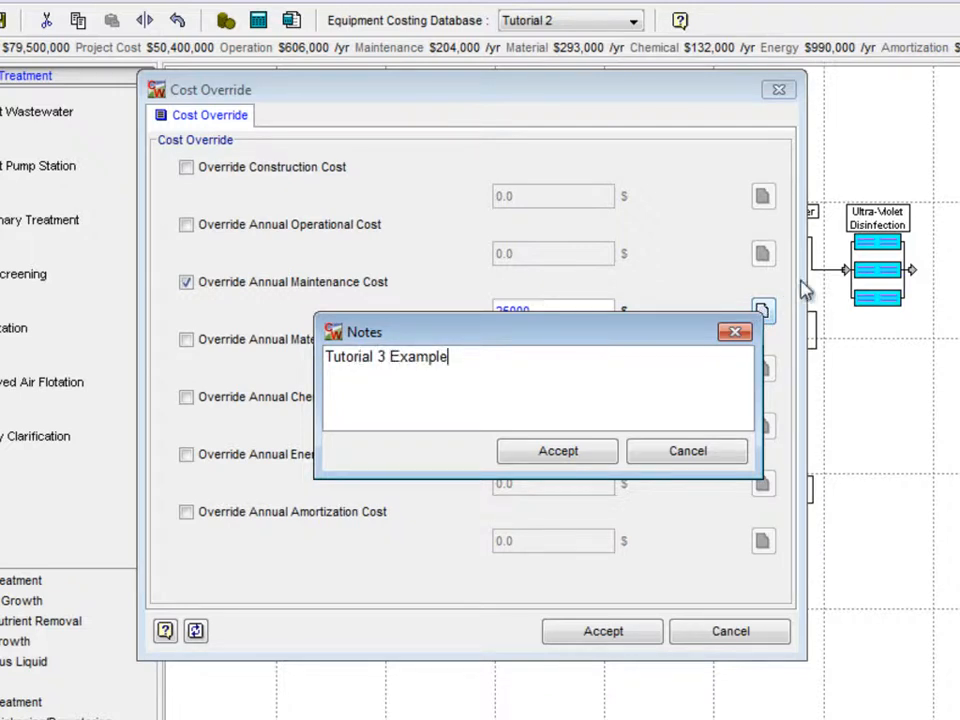
click(556, 452)
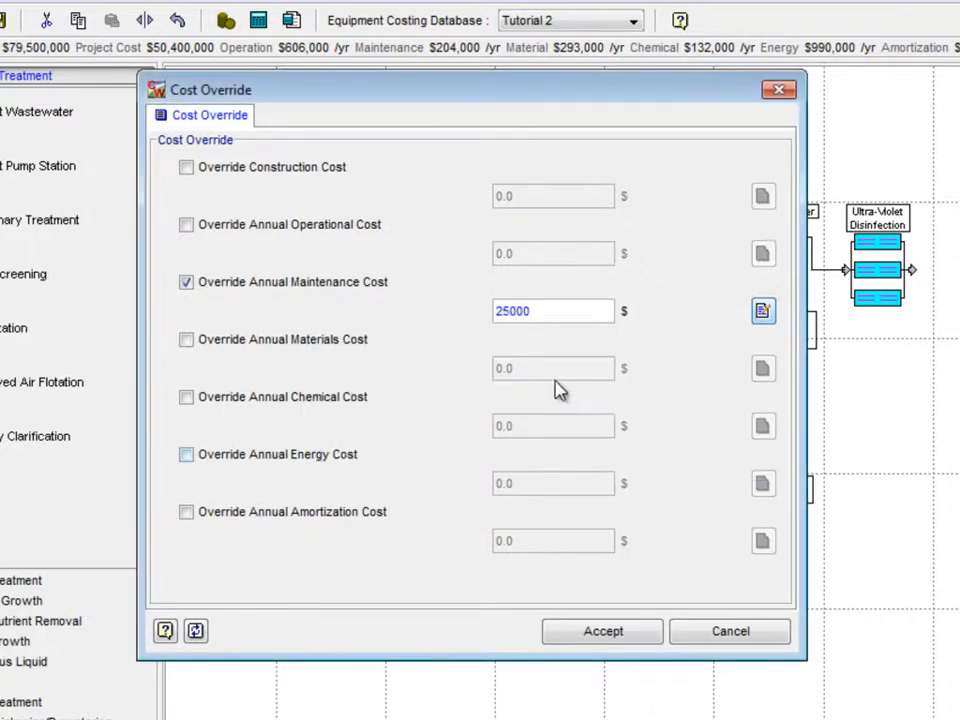
- Override its annual materials cost at $100,000 with the same note and accept
click(186, 340)
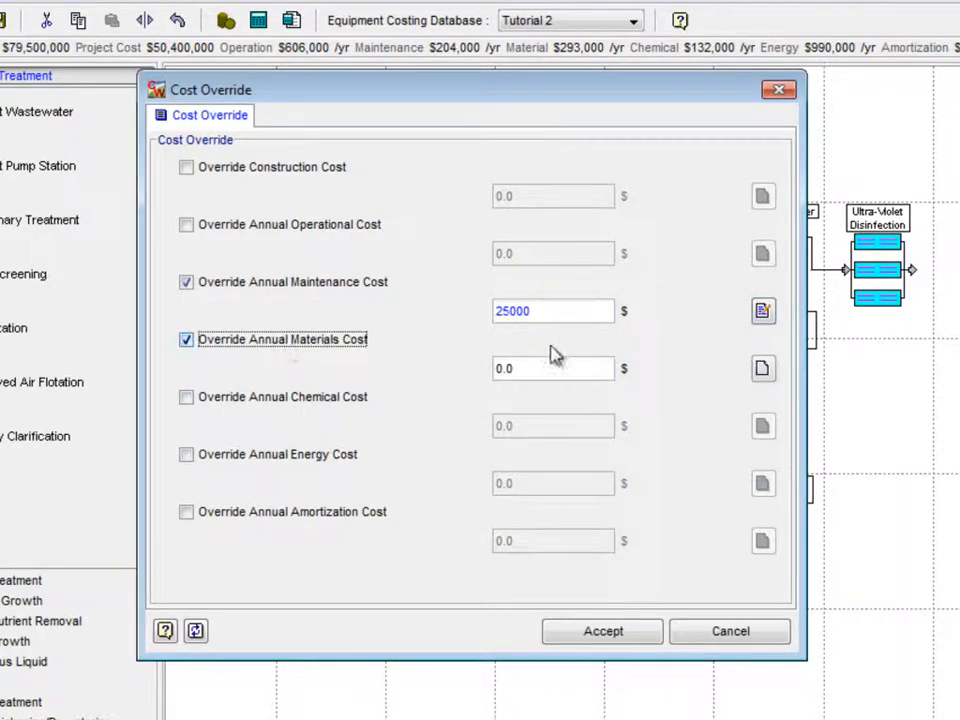
text(100000)
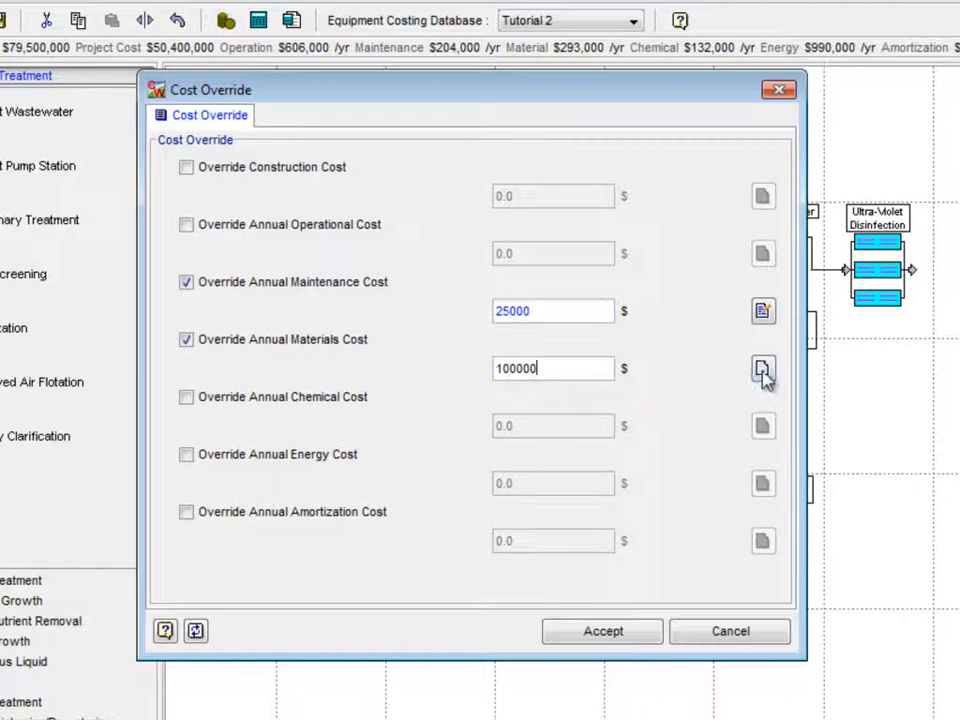
click(762, 368)
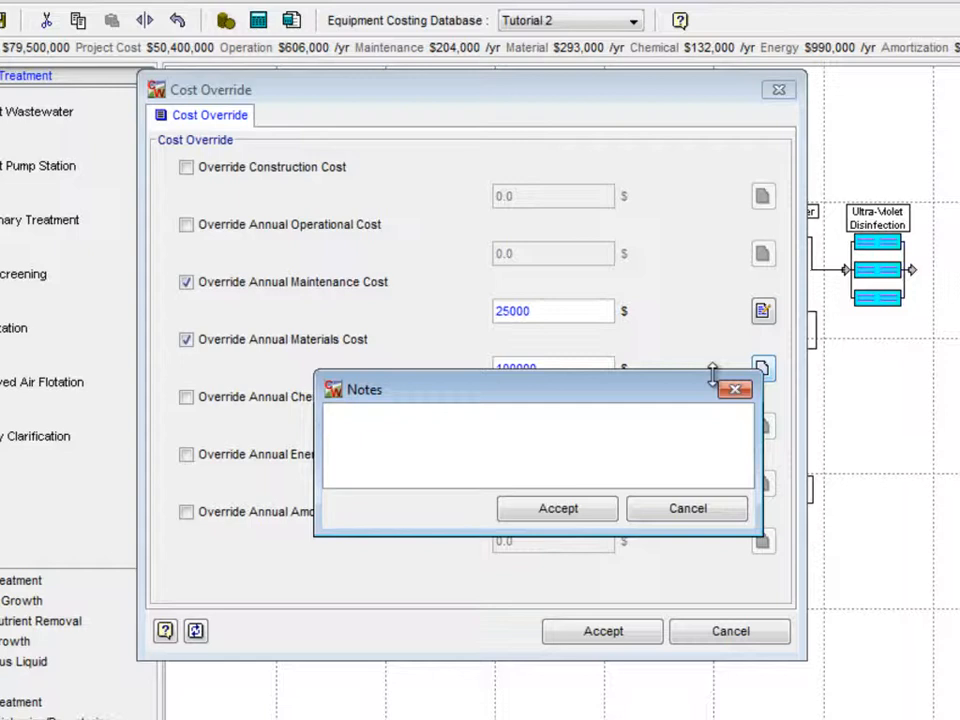
text(Tutorial 3 Example)
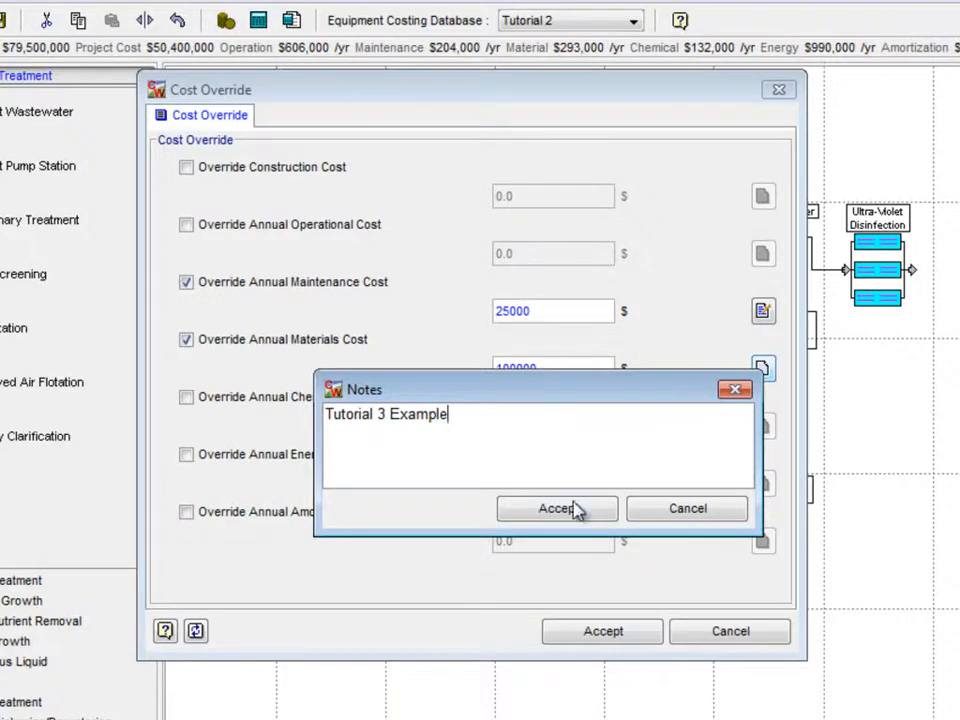
click(556, 508)
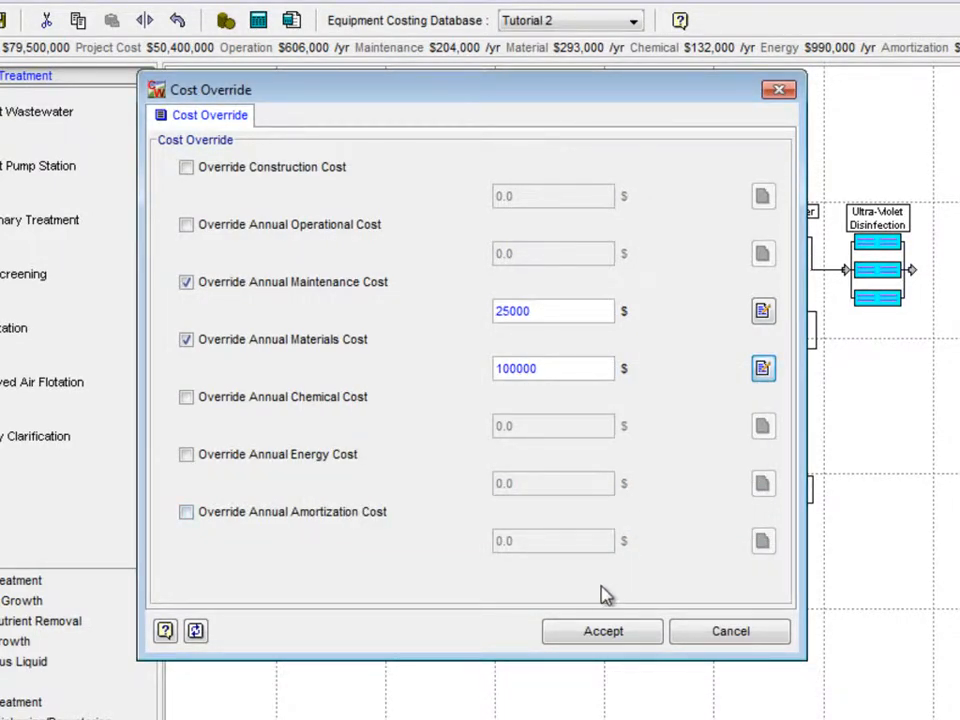
click(602, 632)
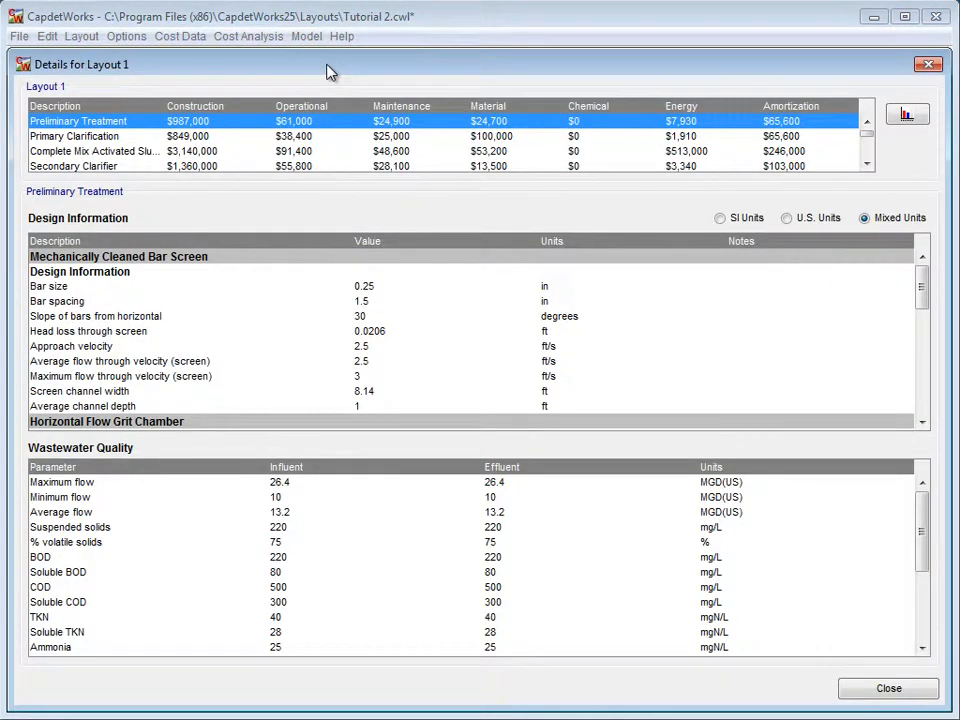
mouse_move(480, 136)
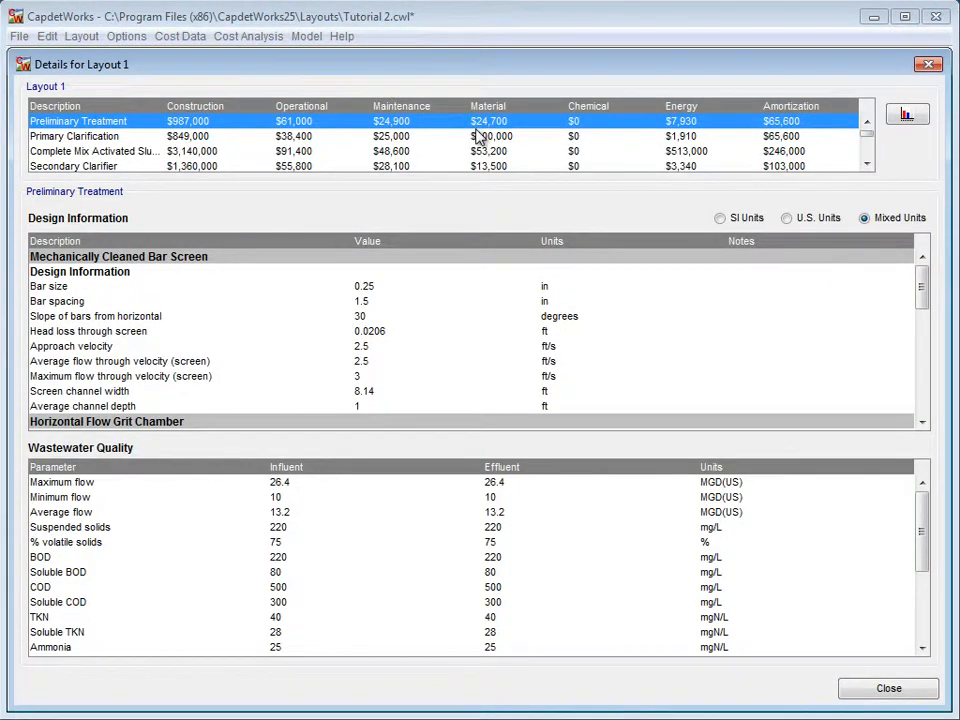
click(480, 136)
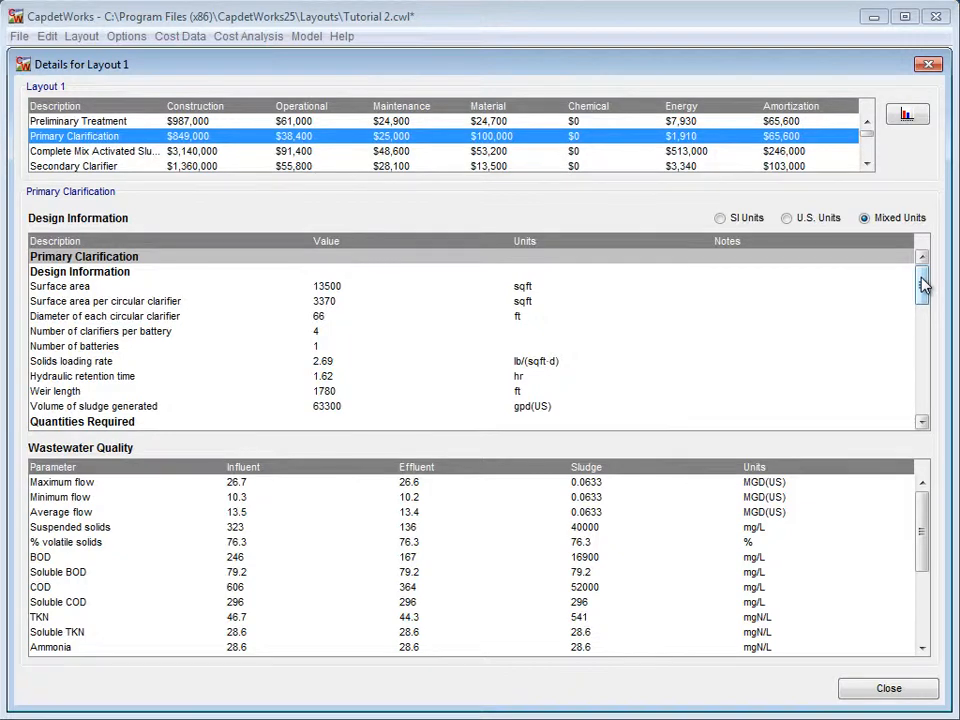
scroll(down, 3)
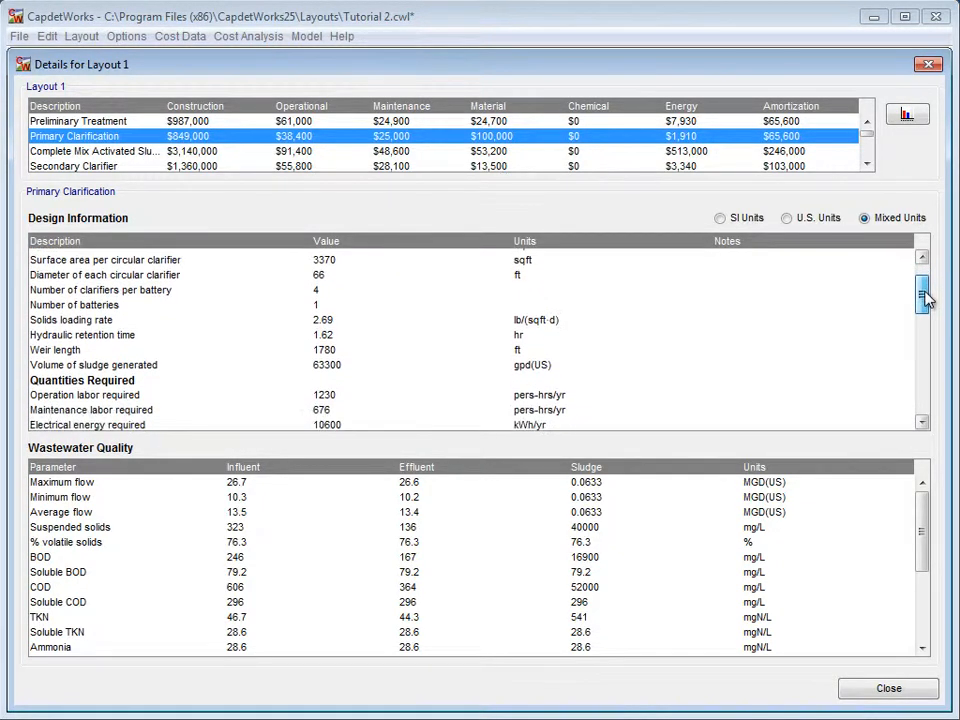
drag(920, 296, 920, 344)
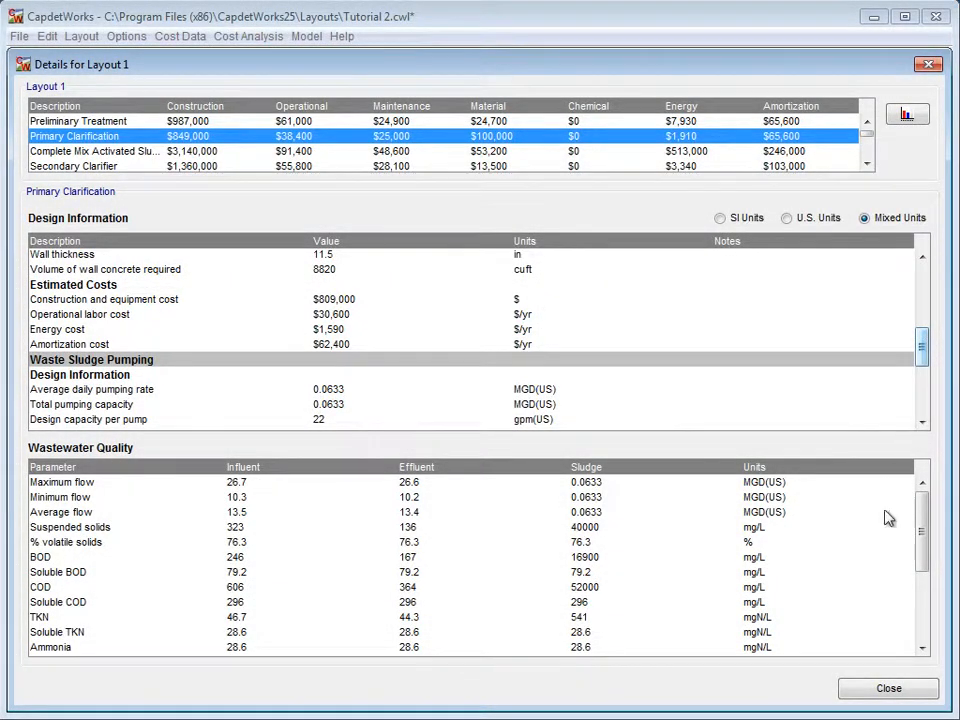
click(876, 688)
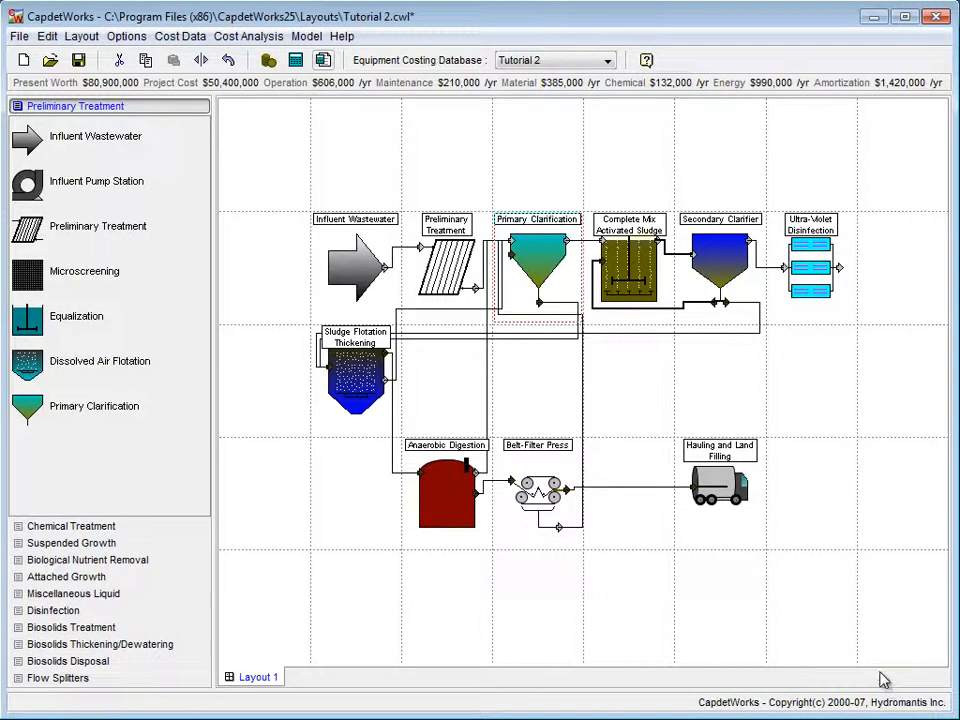
mouse_move(240, 294)
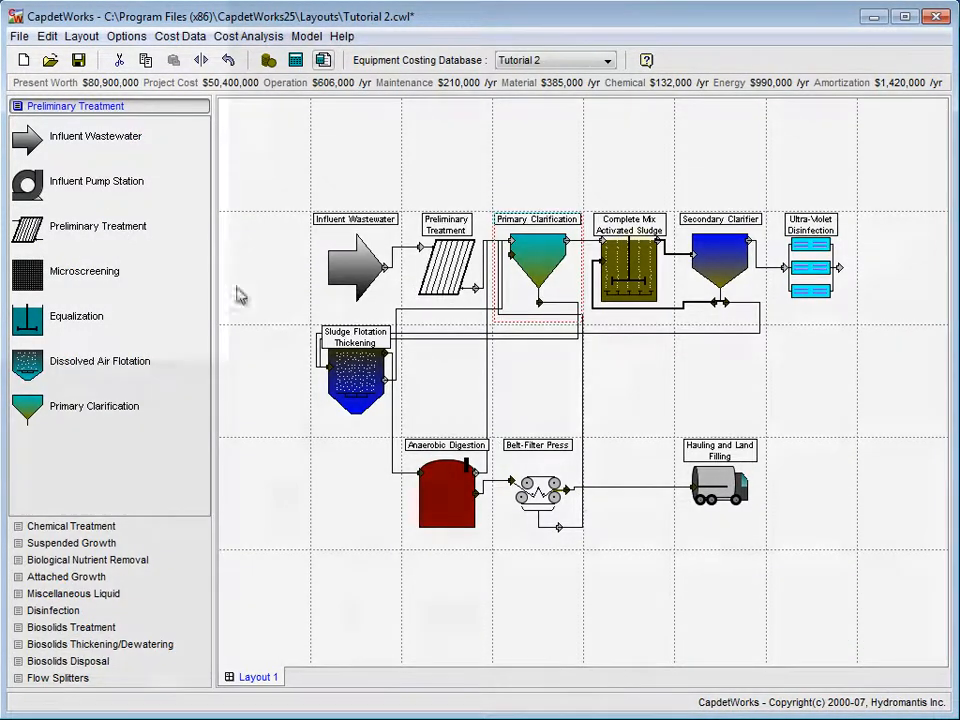
- Save the layout under the new name Tutorial 3 in the Layouts folder
click(14, 36)
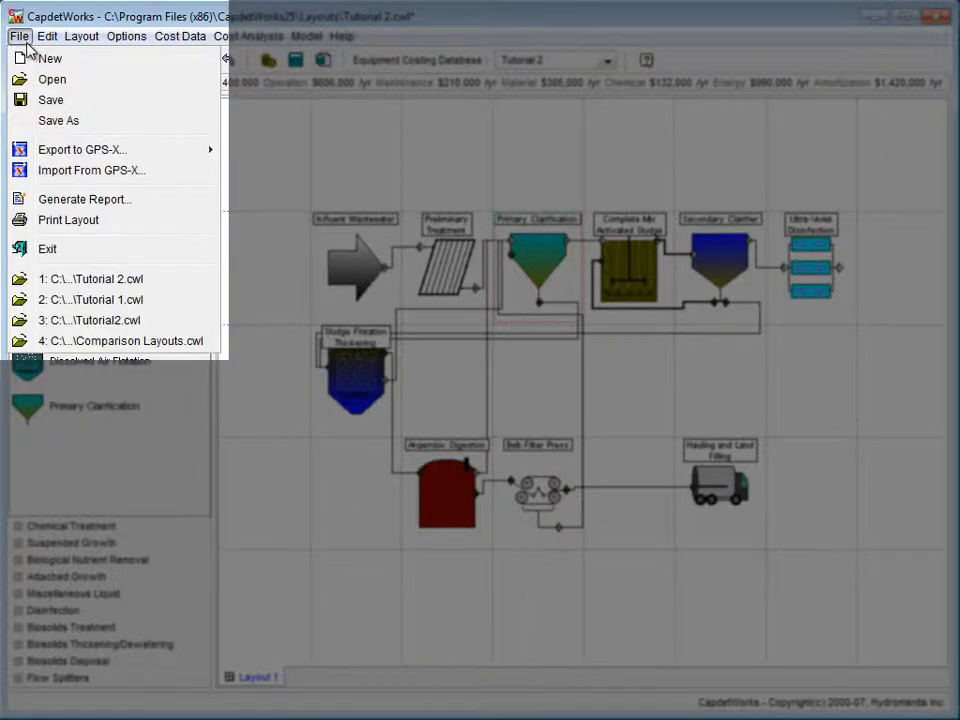
click(58, 120)
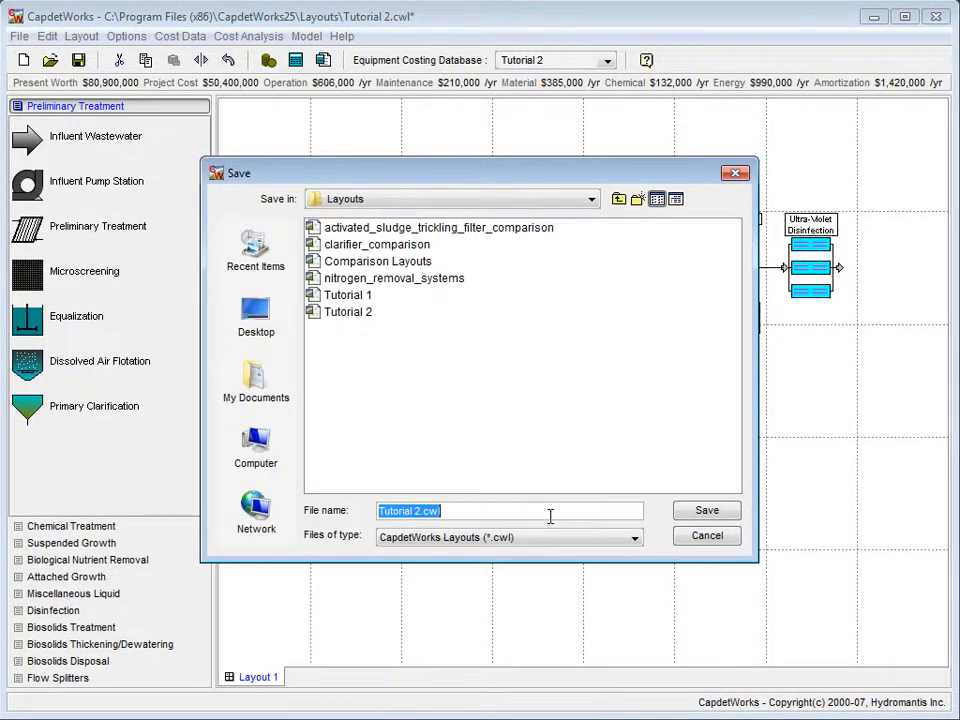
text(Tut)
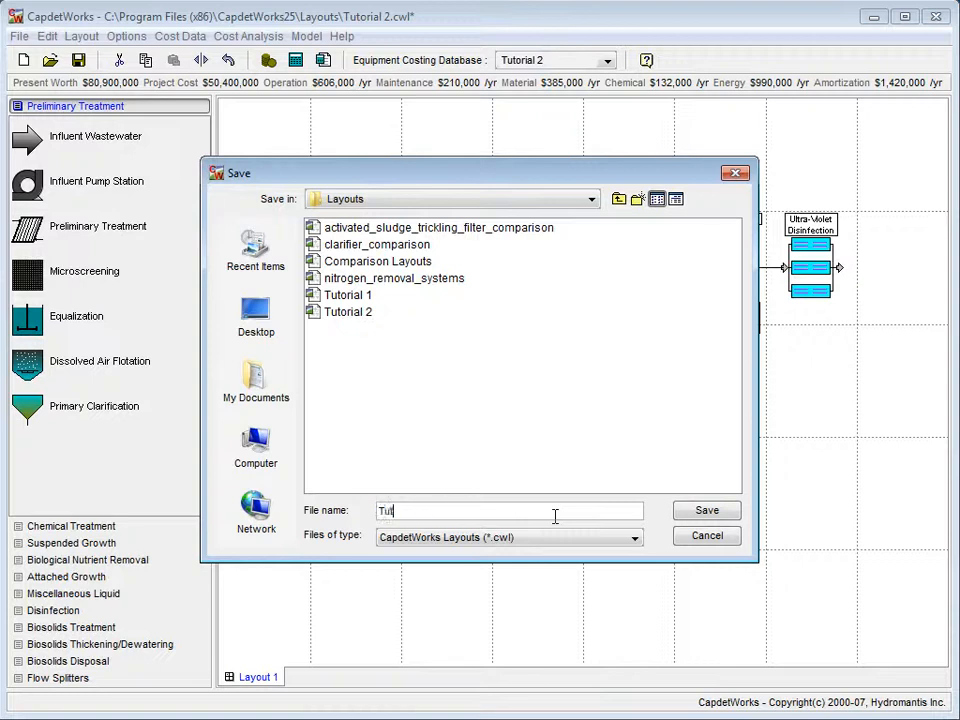
text(orial 3)
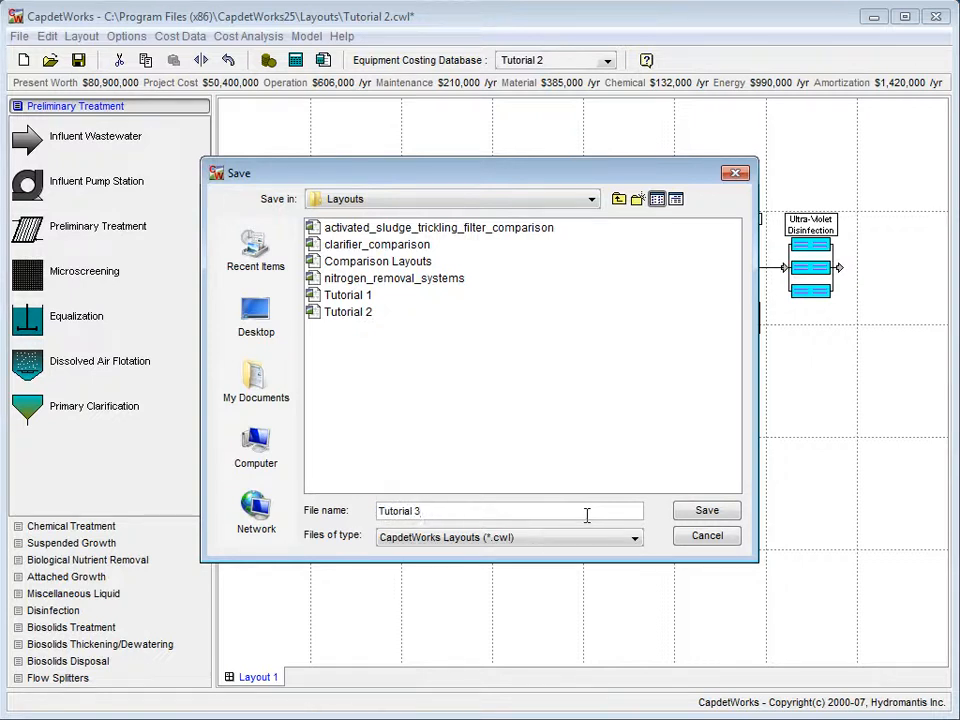
click(706, 510)
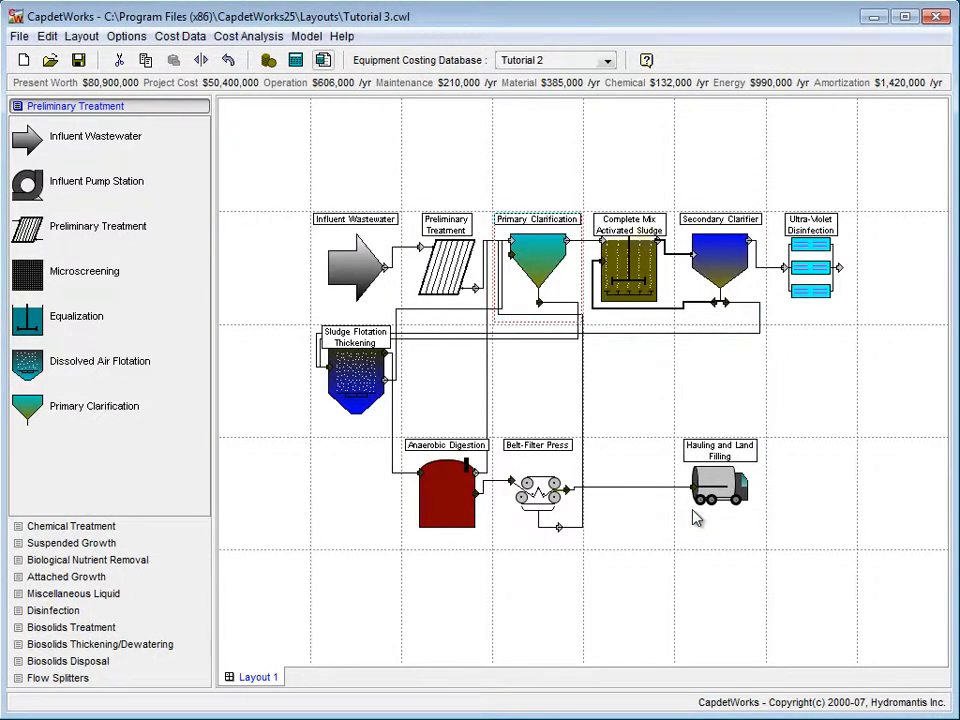